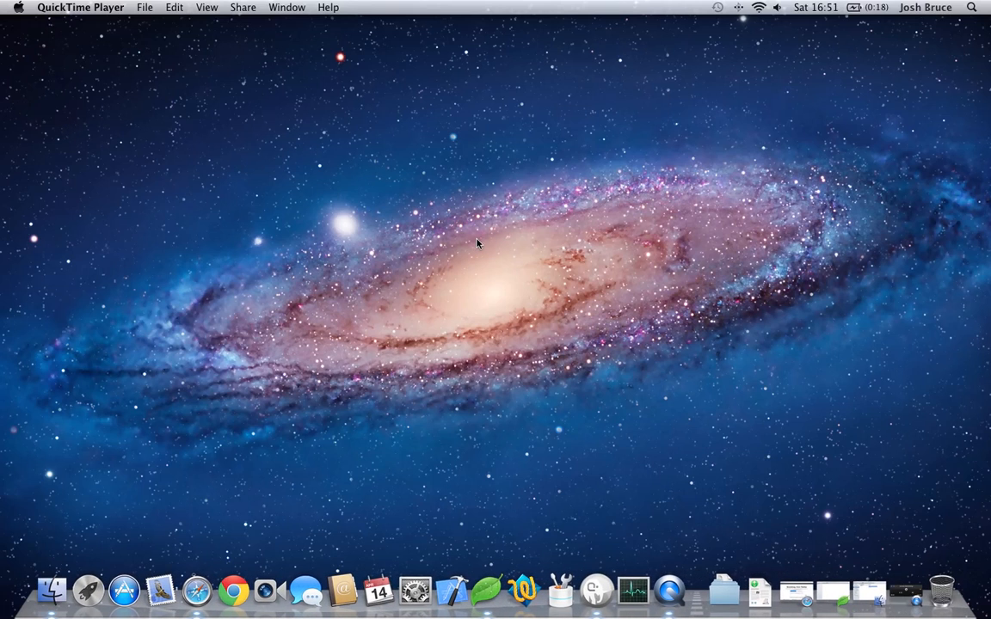
mouse_move(485, 270)
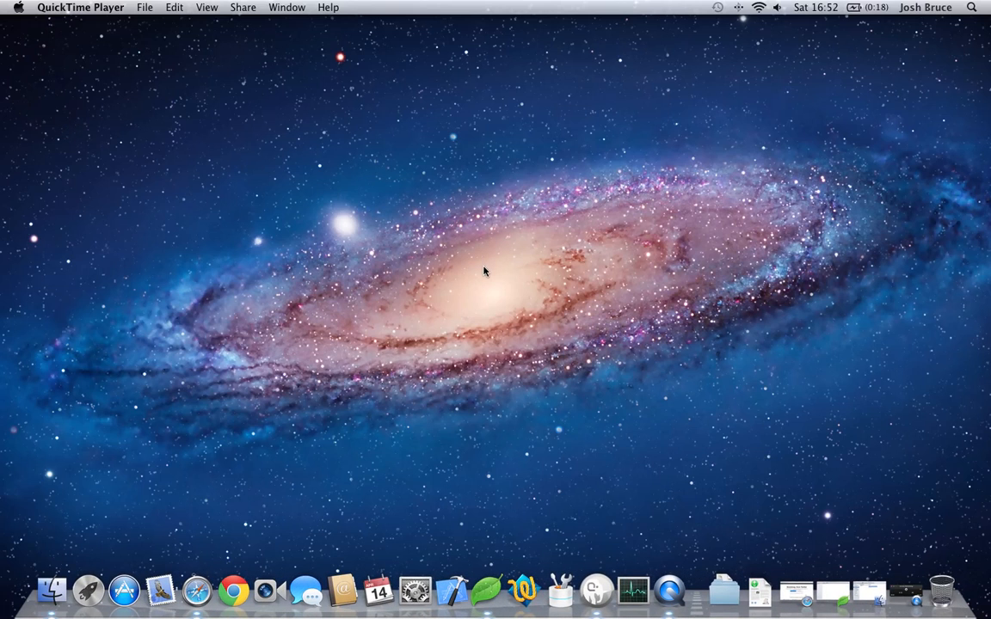
mouse_move(809, 599)
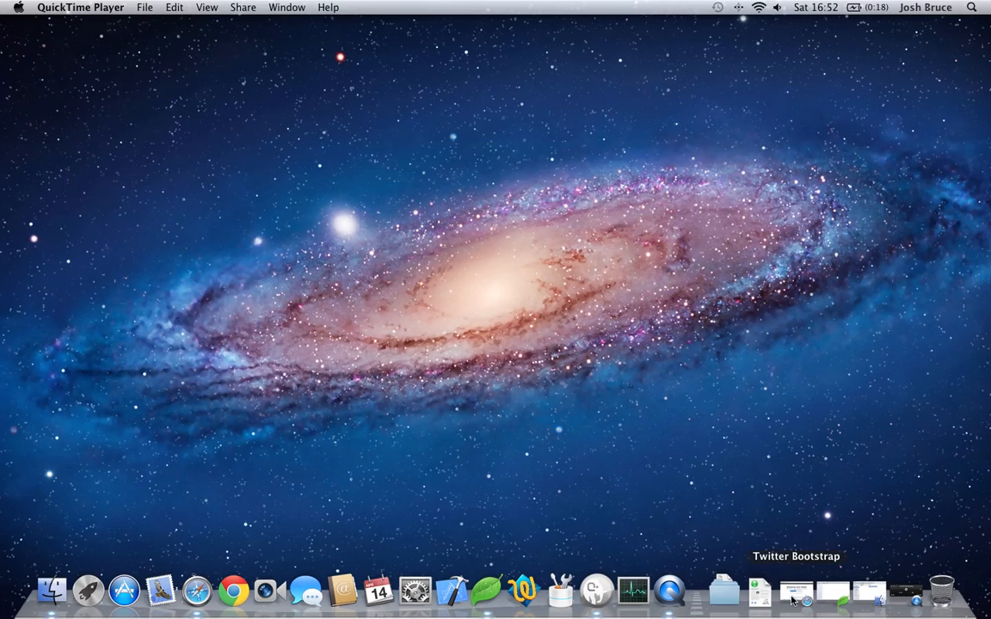
Download the Bootstrap package from the Twitter Bootstrap website in Safari
left_click(795, 595)
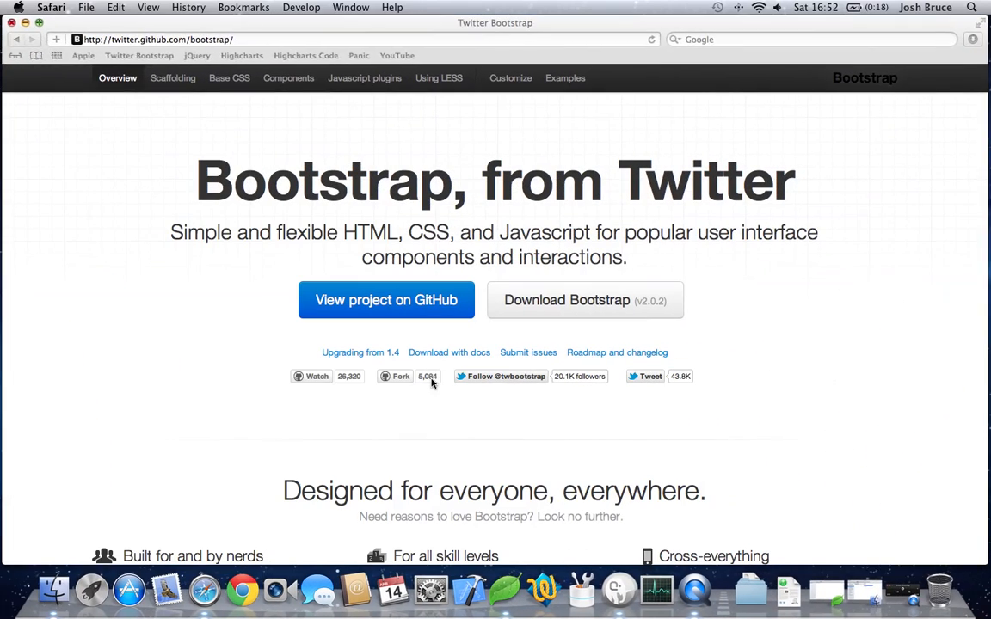
mouse_move(275, 55)
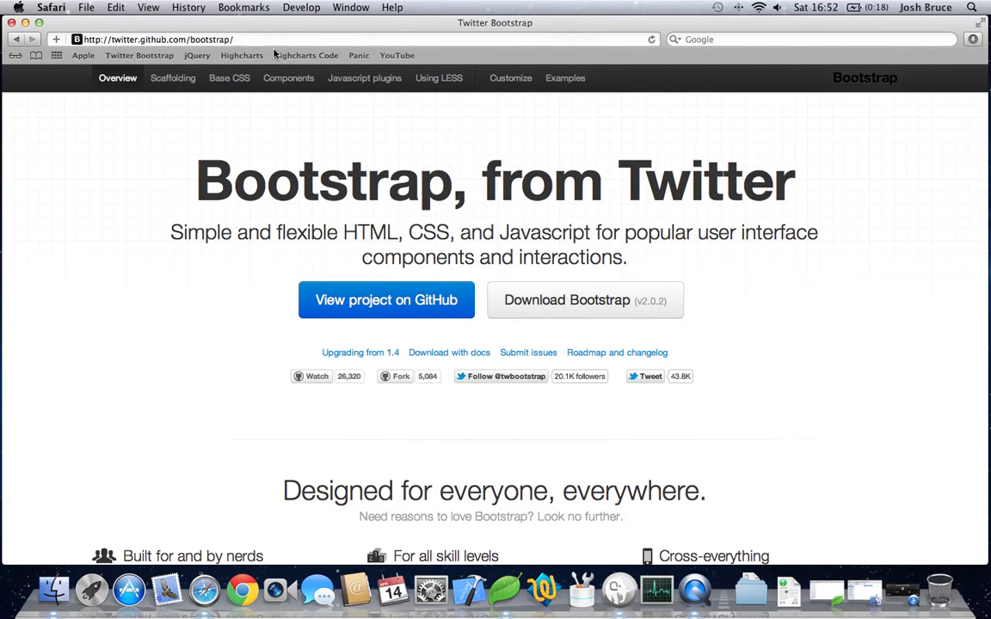
left_click(256, 40)
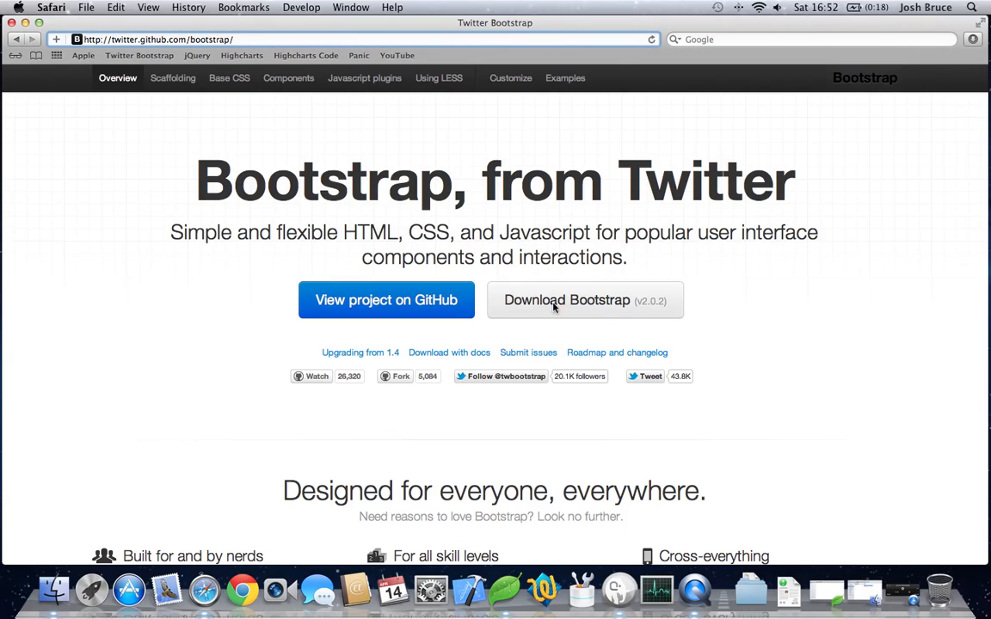
mouse_move(605, 303)
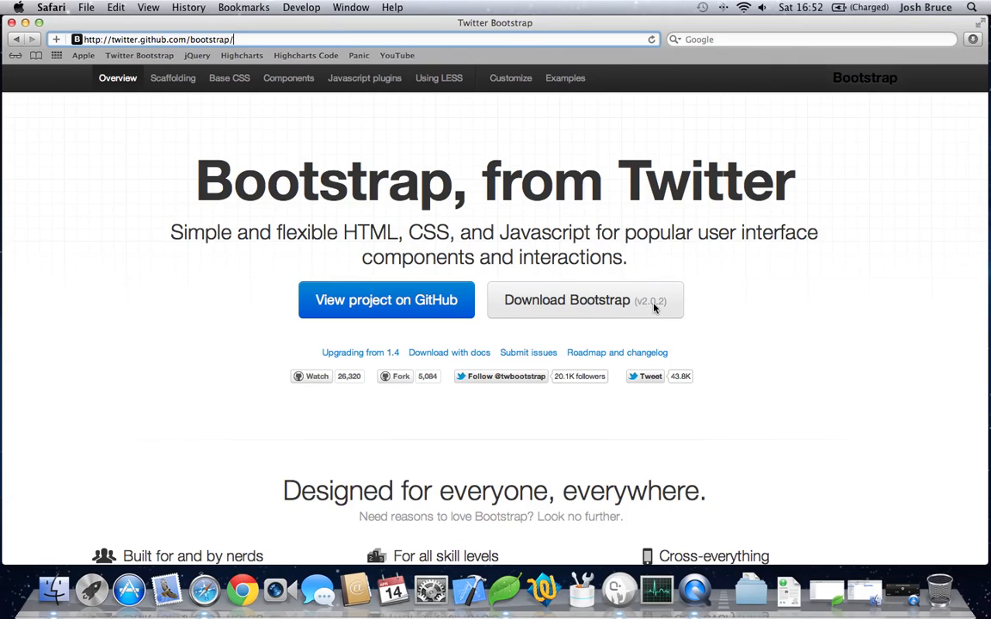
left_click(585, 299)
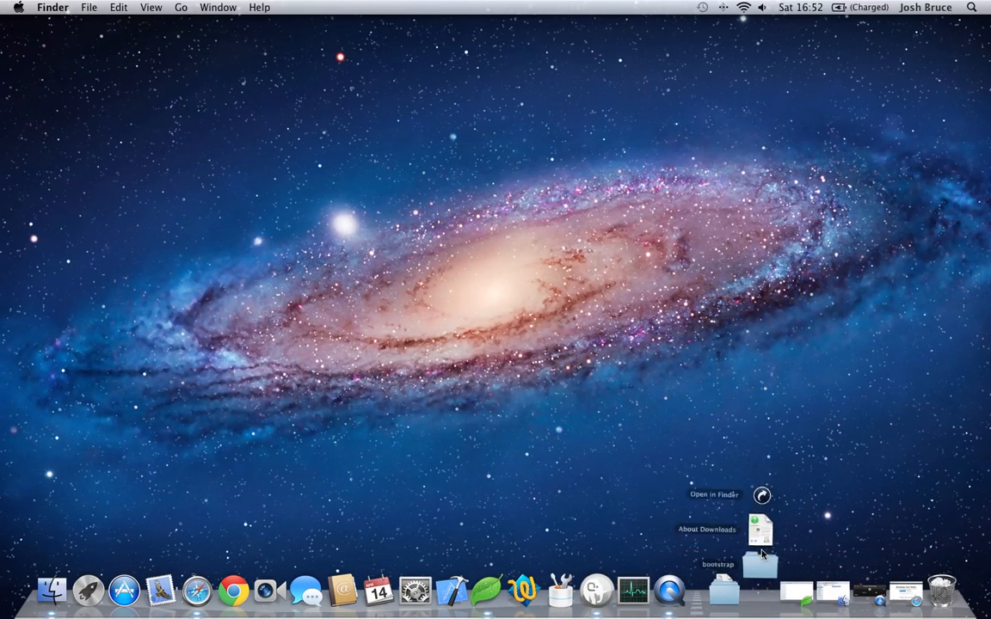
Show the downloaded bootstrap files in Finder and browse to the lesson 1 folder
left_click(714, 496)
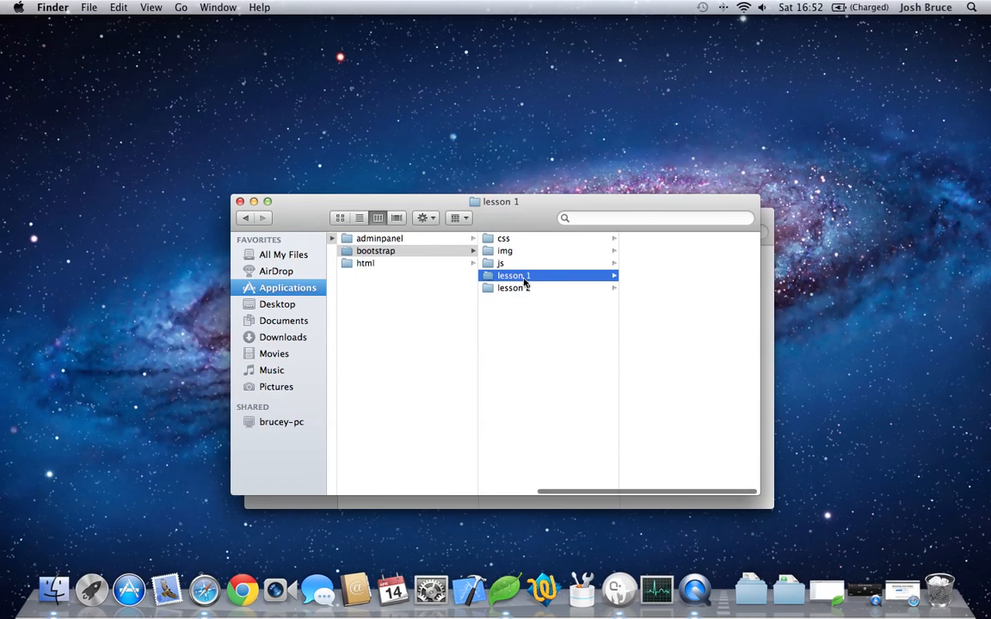
left_click(513, 276)
type("index.html")
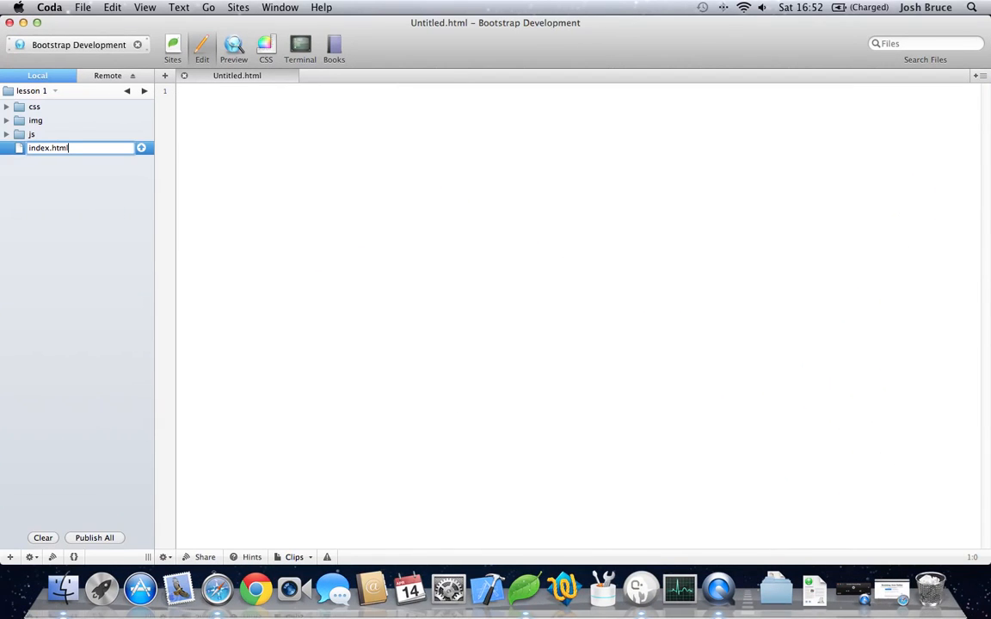
Name the new file index.html and write the doctype, <html lang="en">, head and body skeleton
key("Return")
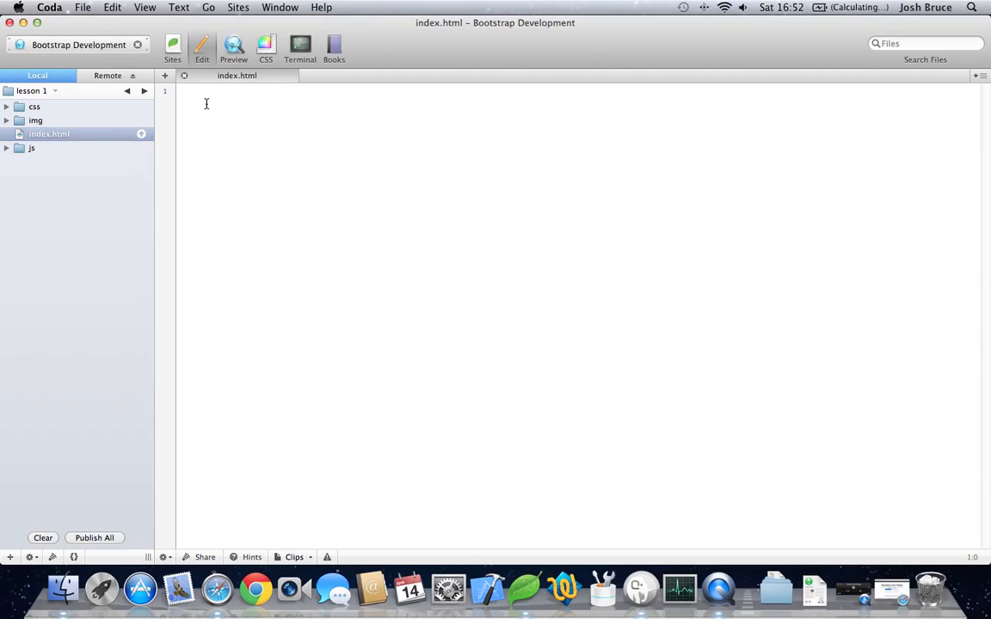
type("</")
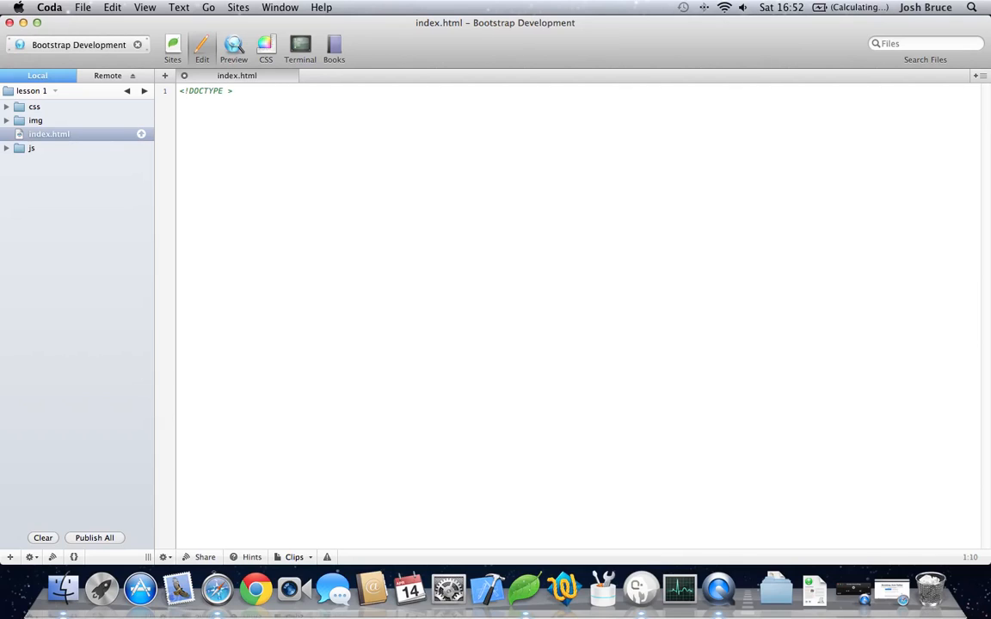
type("html>")
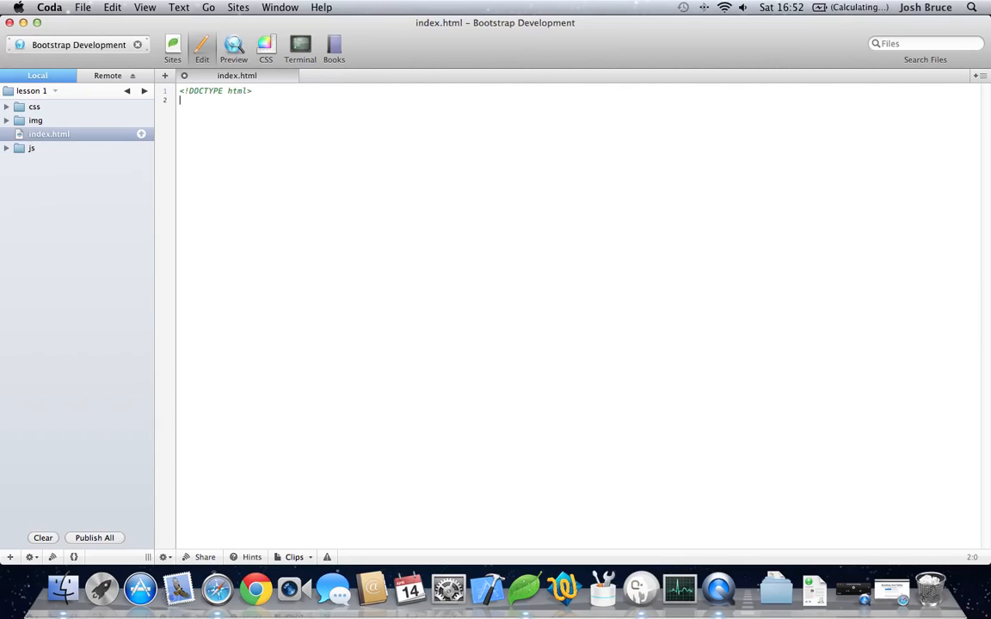
type("<html lang")
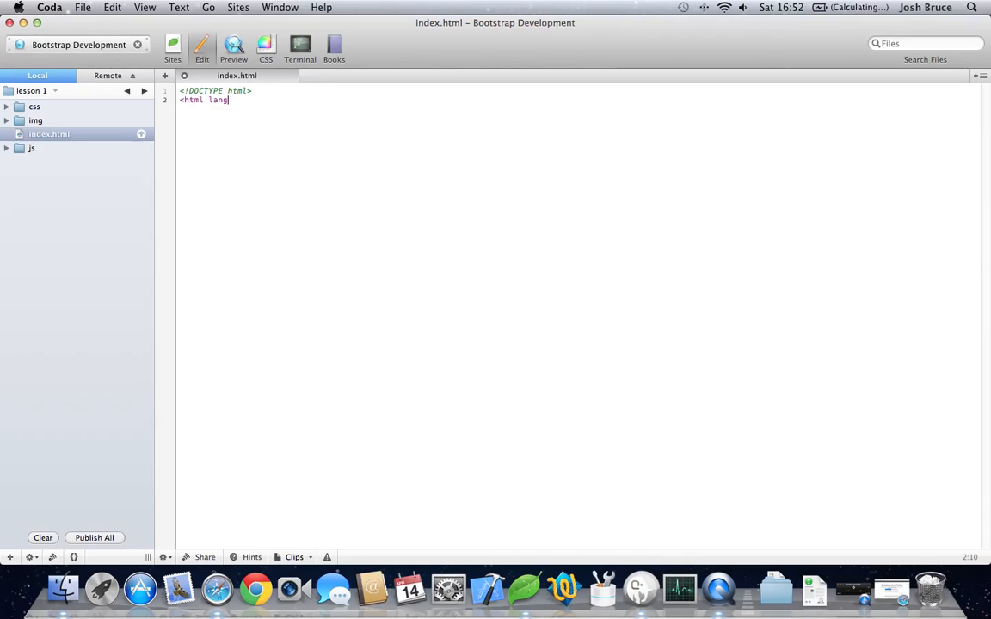
type("=\"en\">")
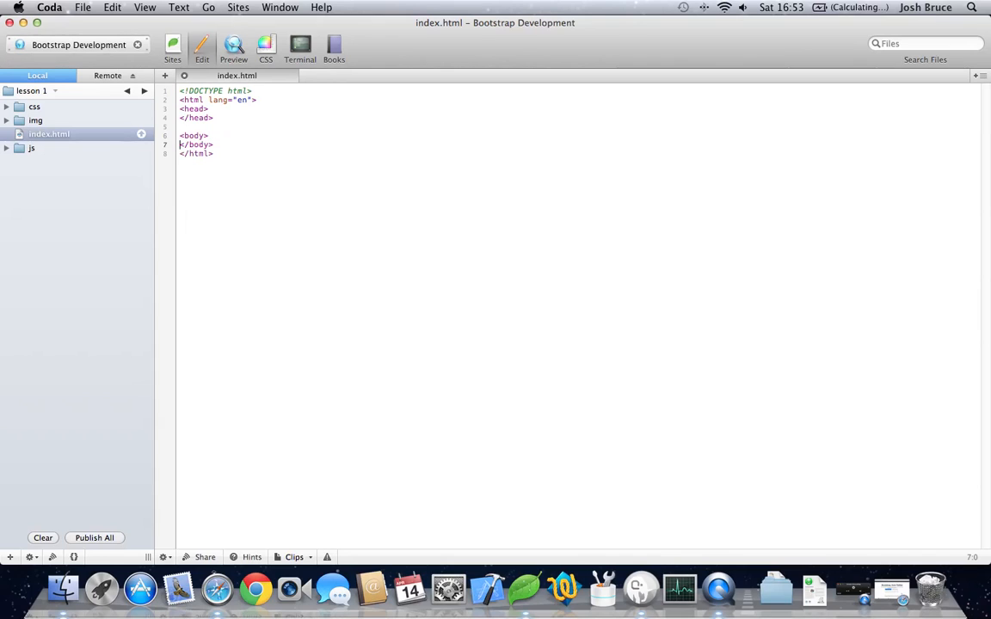
Add a <meta charset="UTF-8"> declaration inside the head
left_click(210, 110)
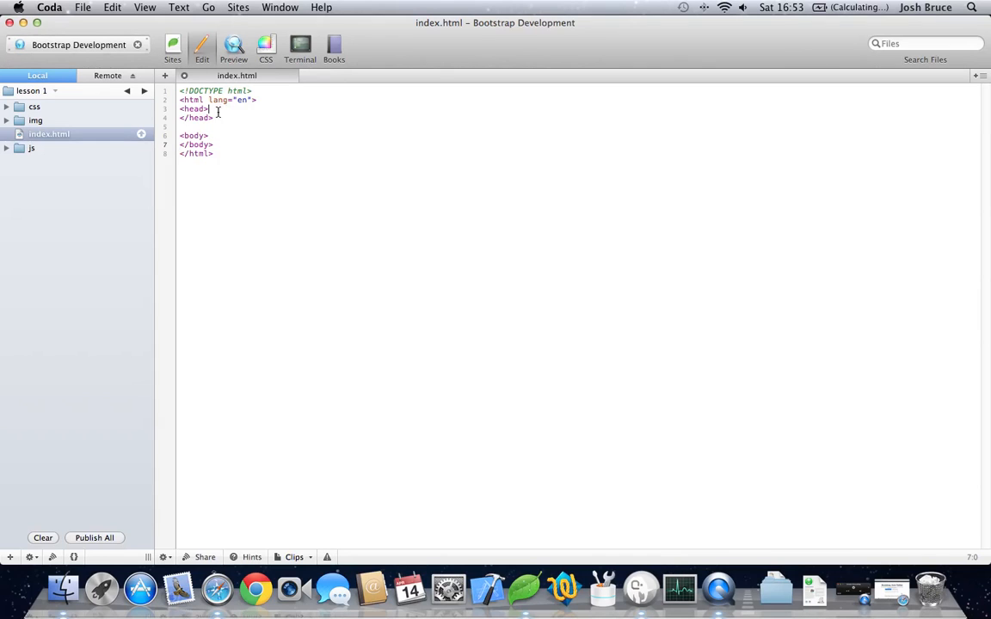
type("<meta")
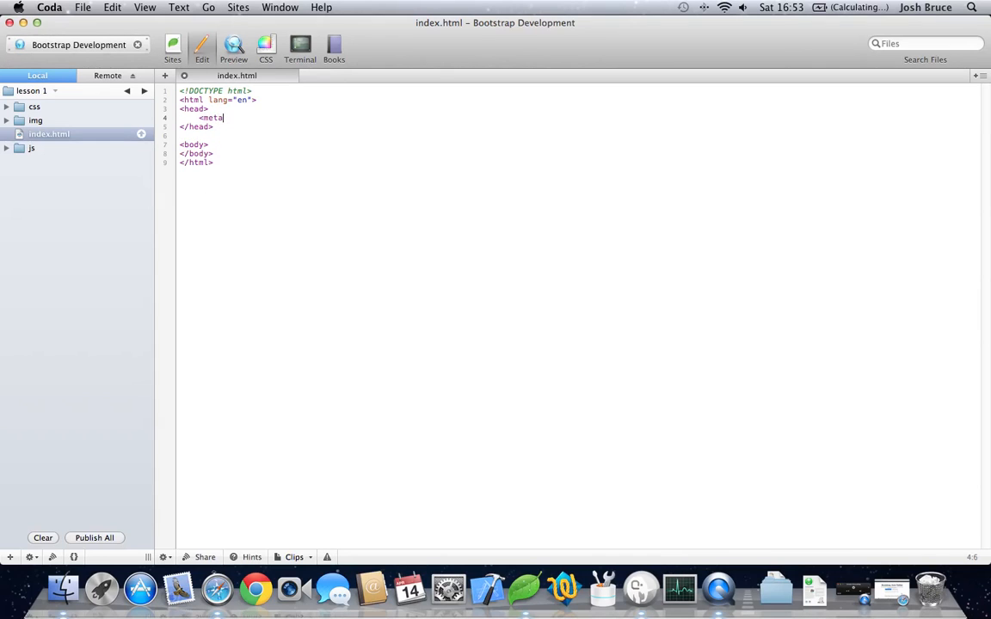
type("charset=\"\"")
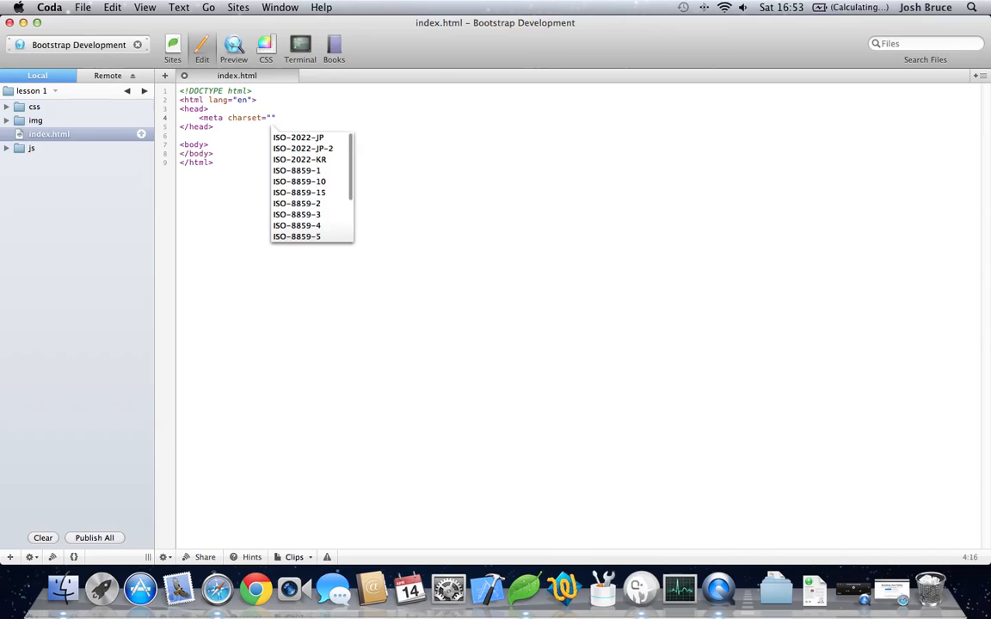
type("utf")
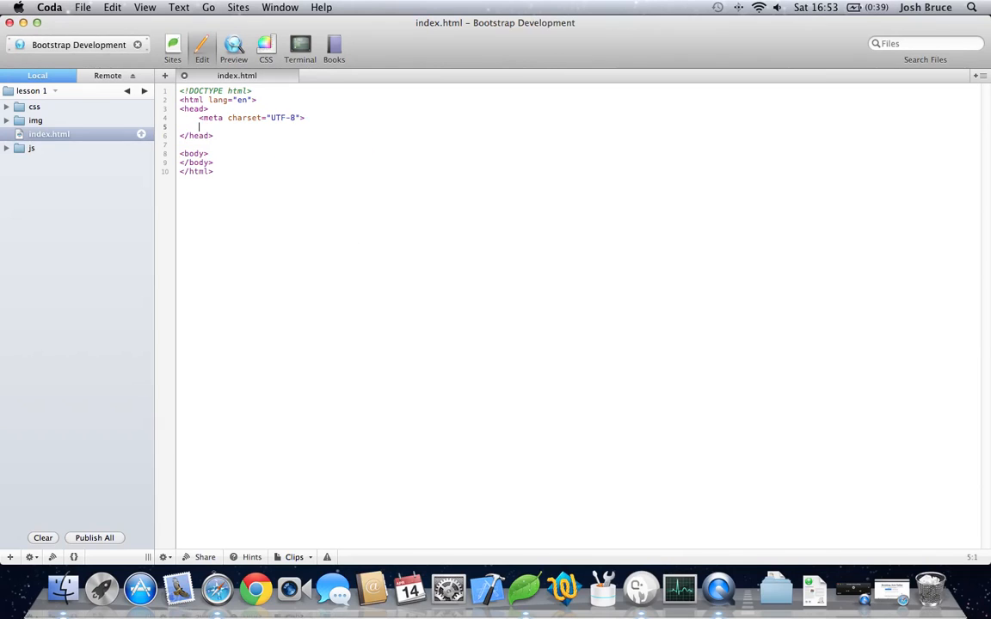
Add the title 'Setting up Twitter Bootstrap' below the charset meta
type("<title>S</title>")
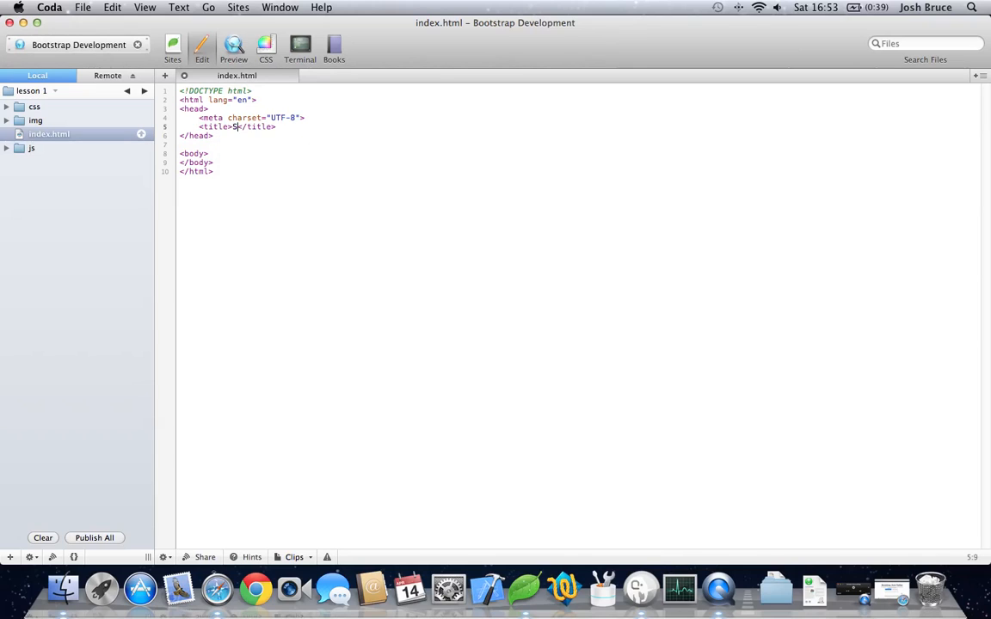
type("etting up Twitt")
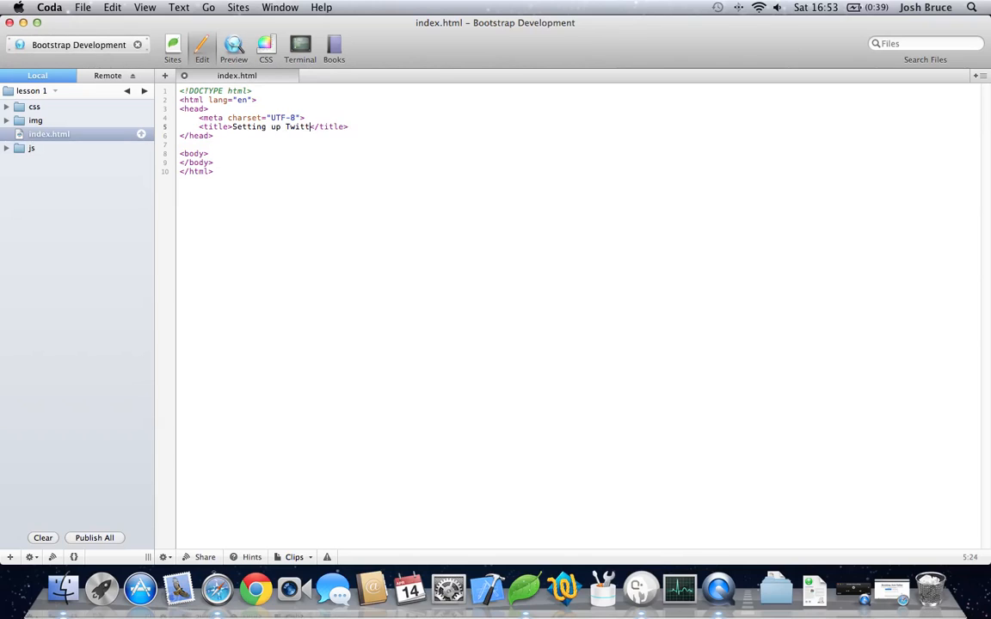
type("er Bootstrap")
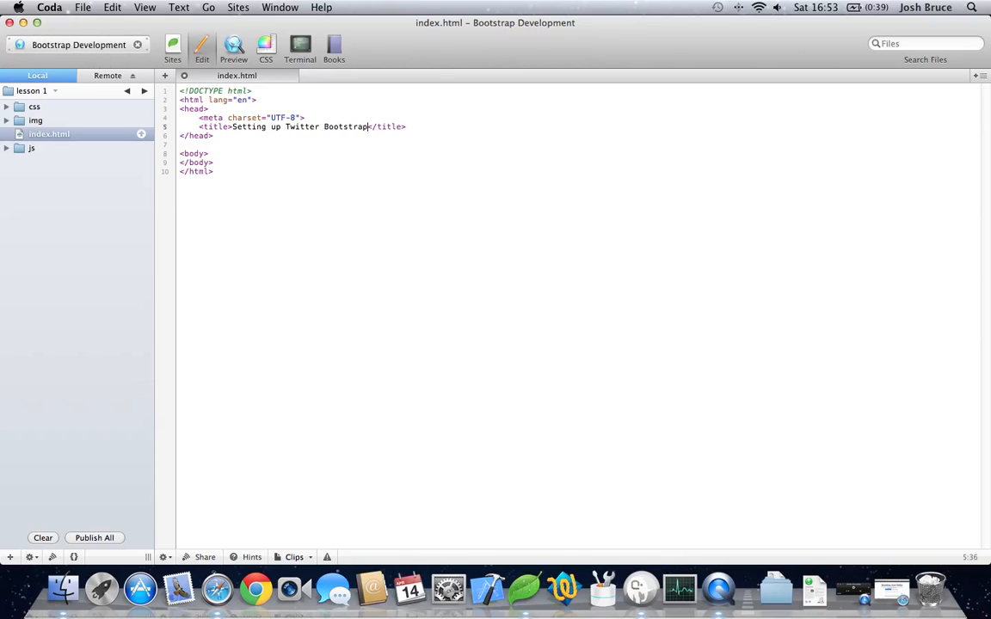
left_click(410, 127)
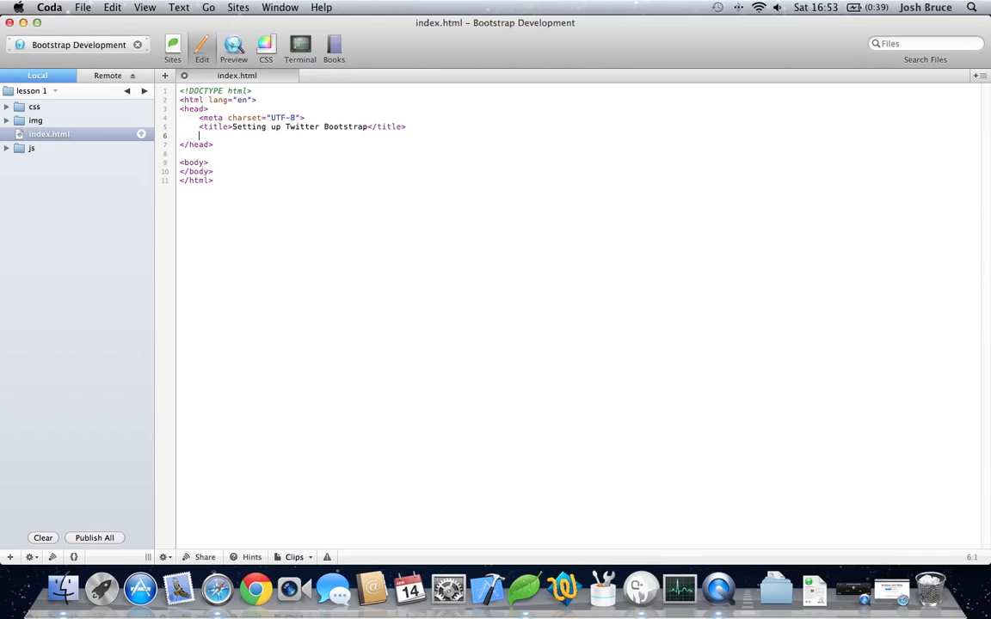
Add a description meta tag with empty content to the head
type("<m")
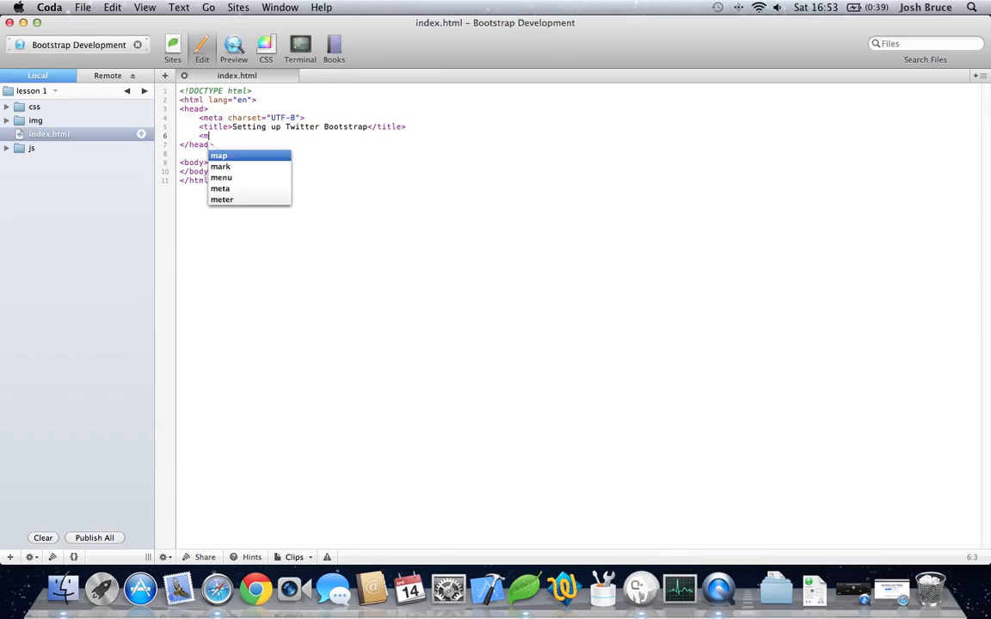
type("eta name=\"")
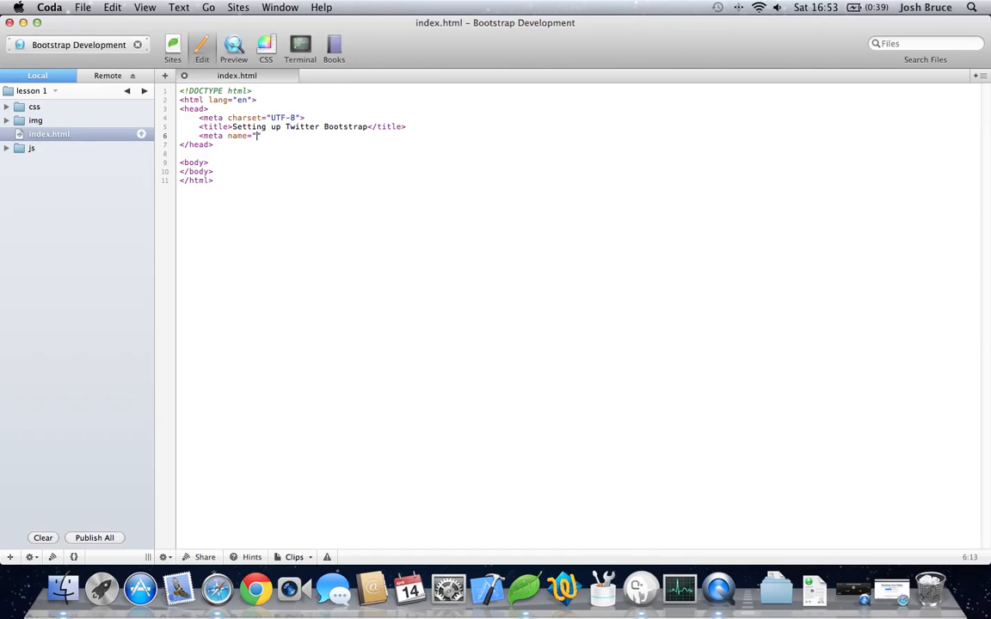
type("d")
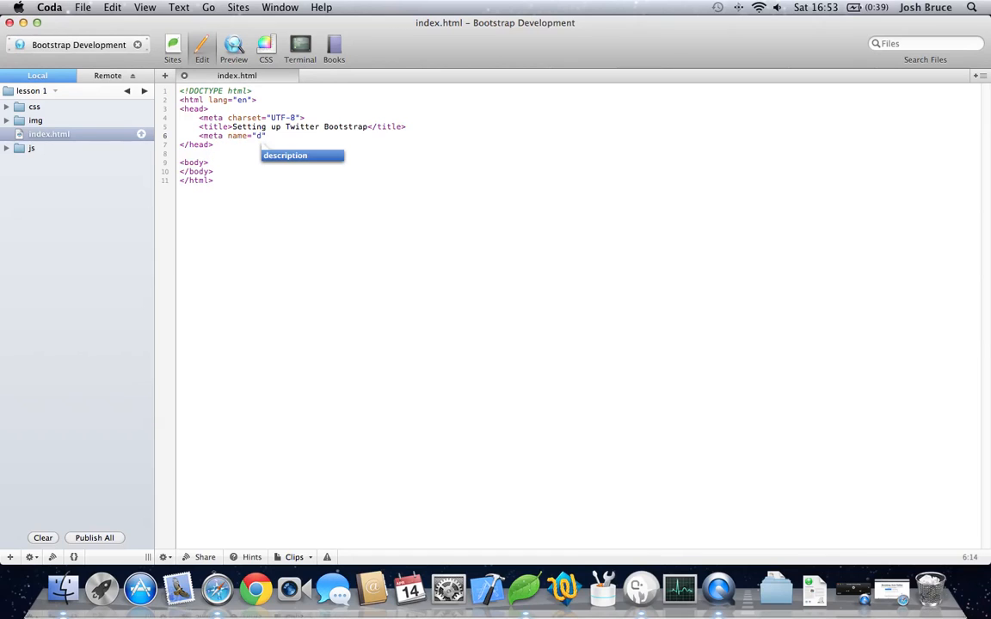
type("escription\" con")
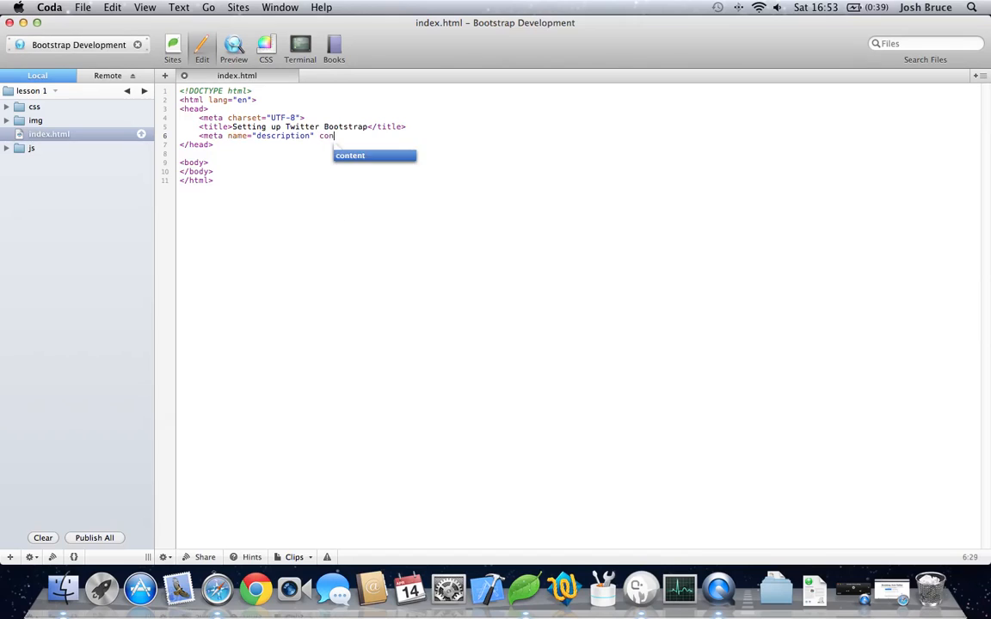
type("tent=\"\"")
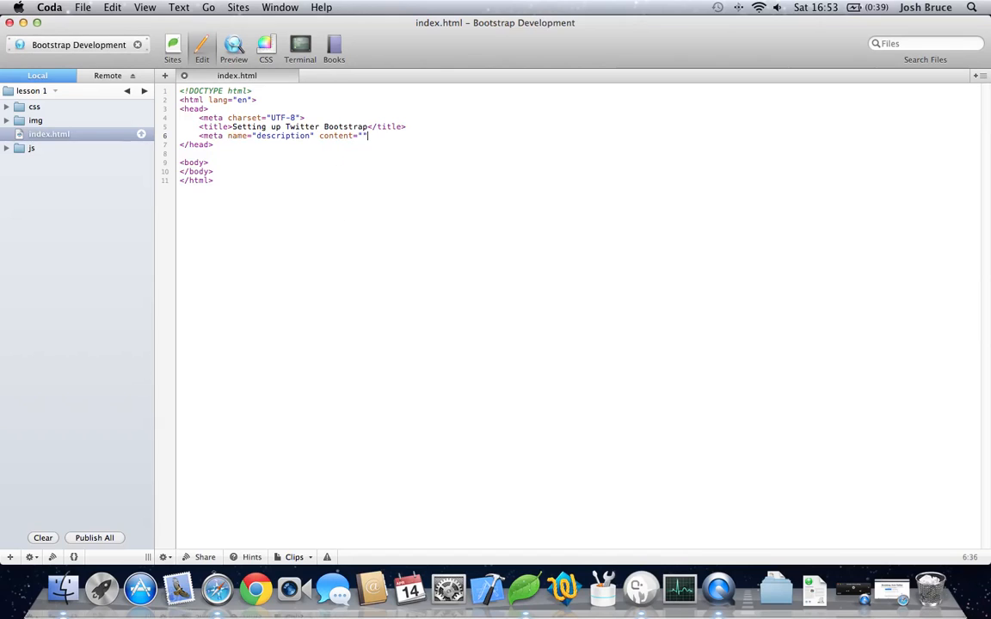
Add a keywords meta tag with empty content below the description
type("<meta")
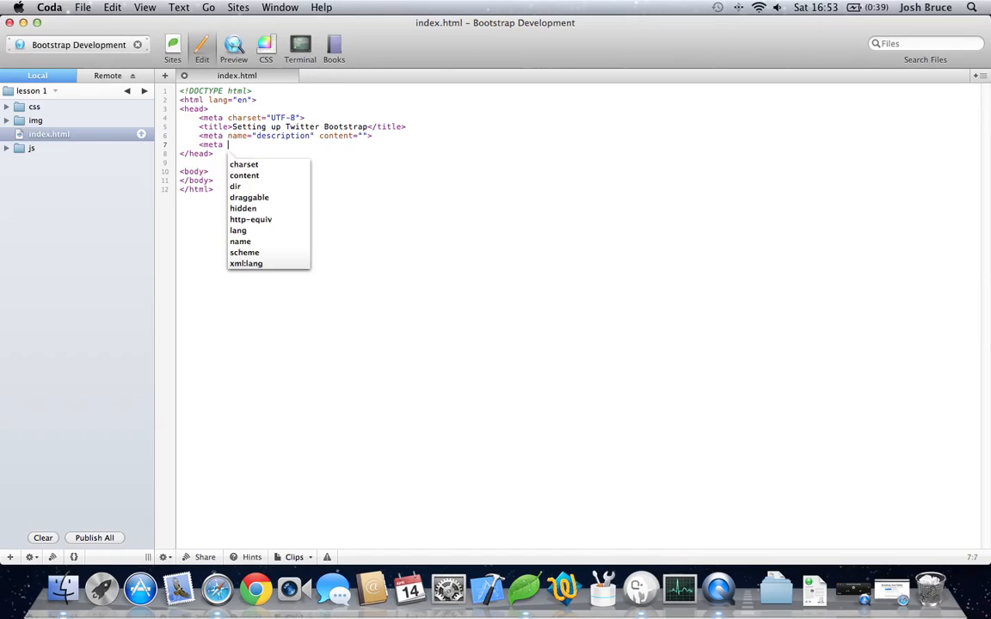
type("name=")
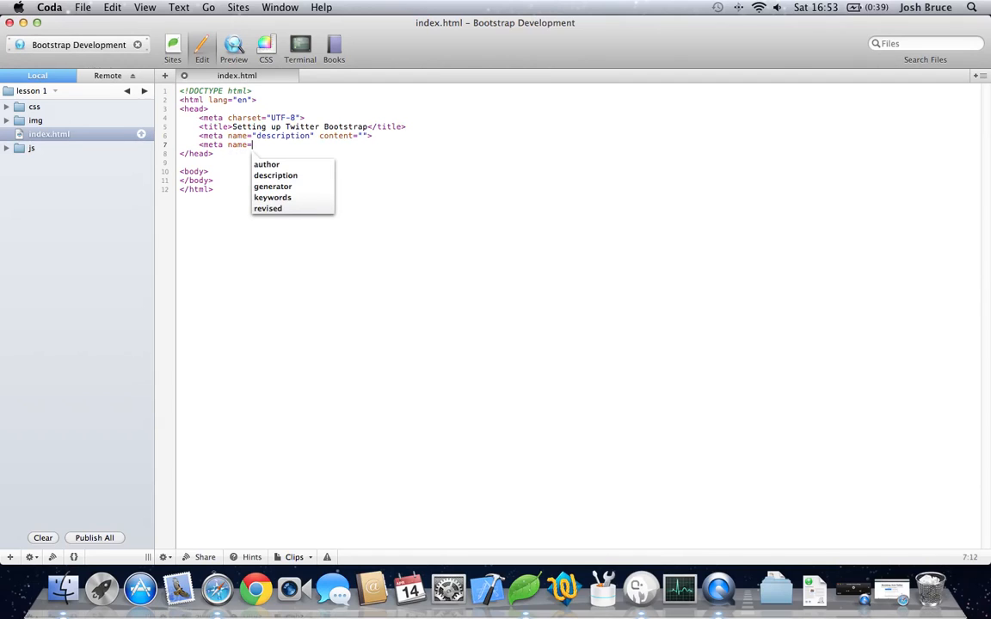
type("key")
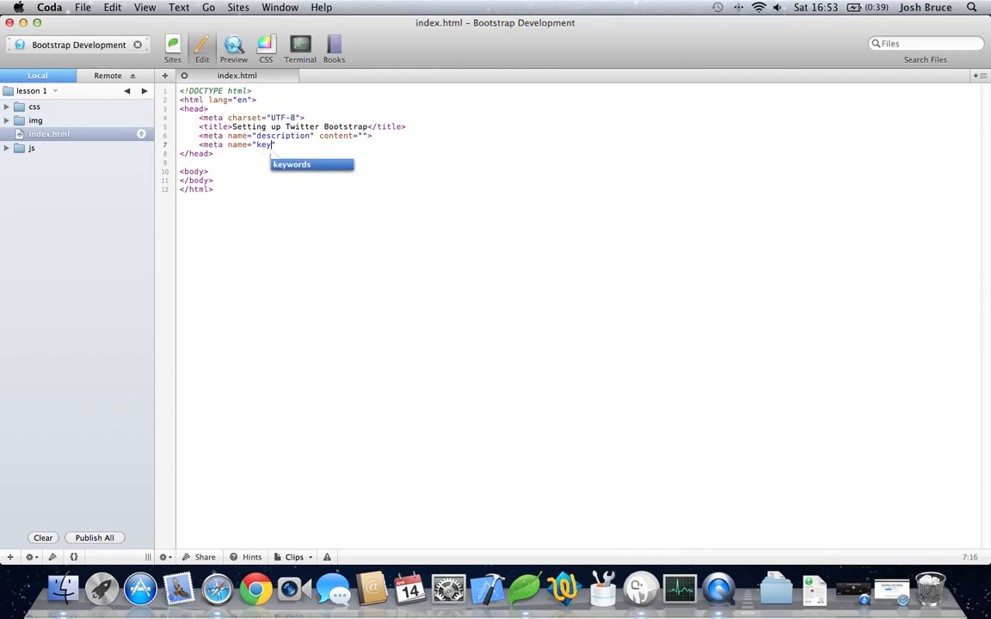
type("words\" content")
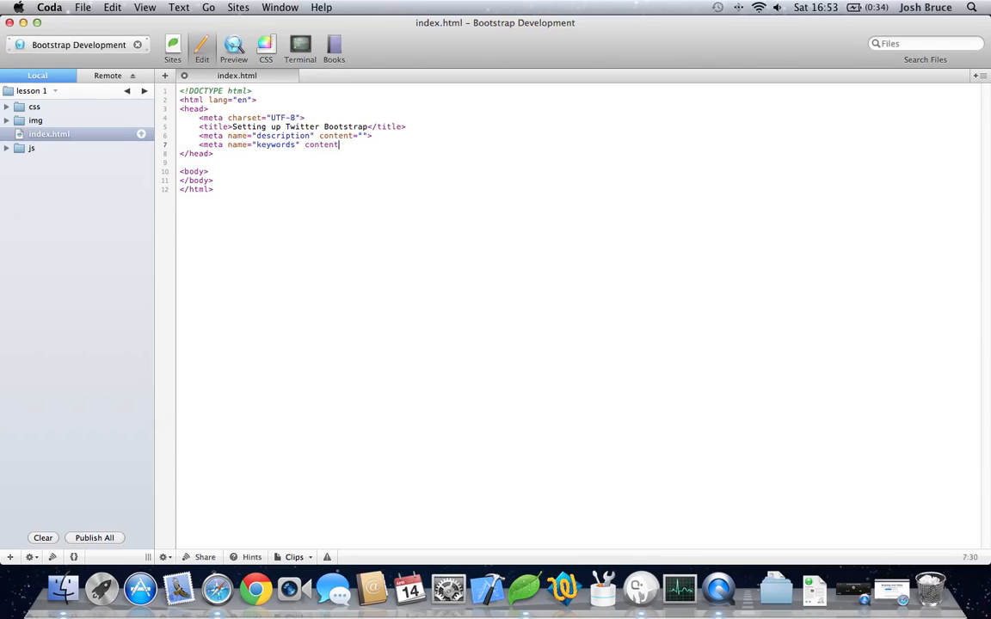
type("=\"\">")
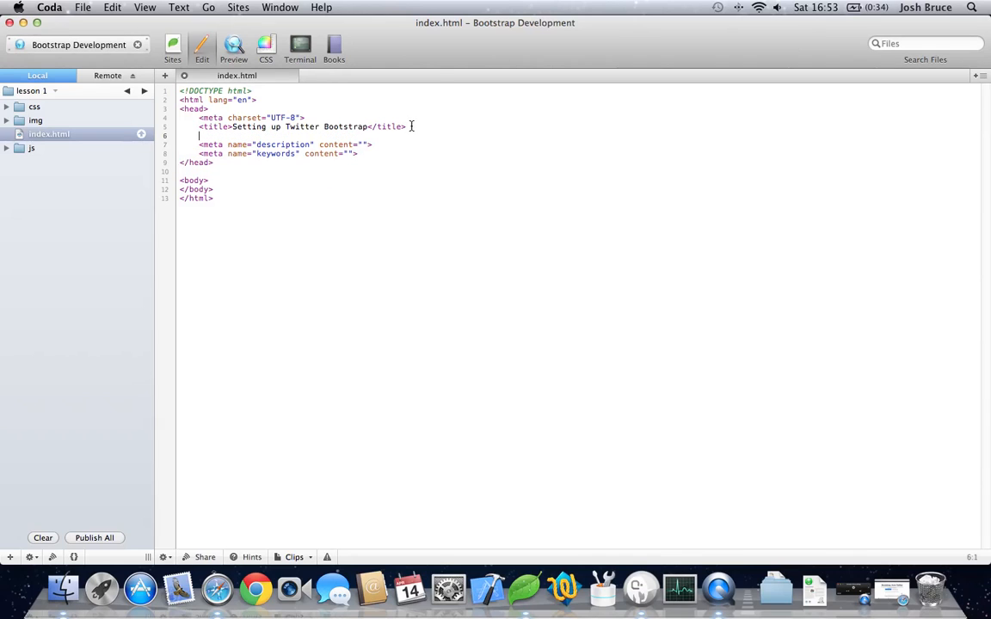
Start a viewport meta tag with name="viewport" and a content attribute
type("<meta")
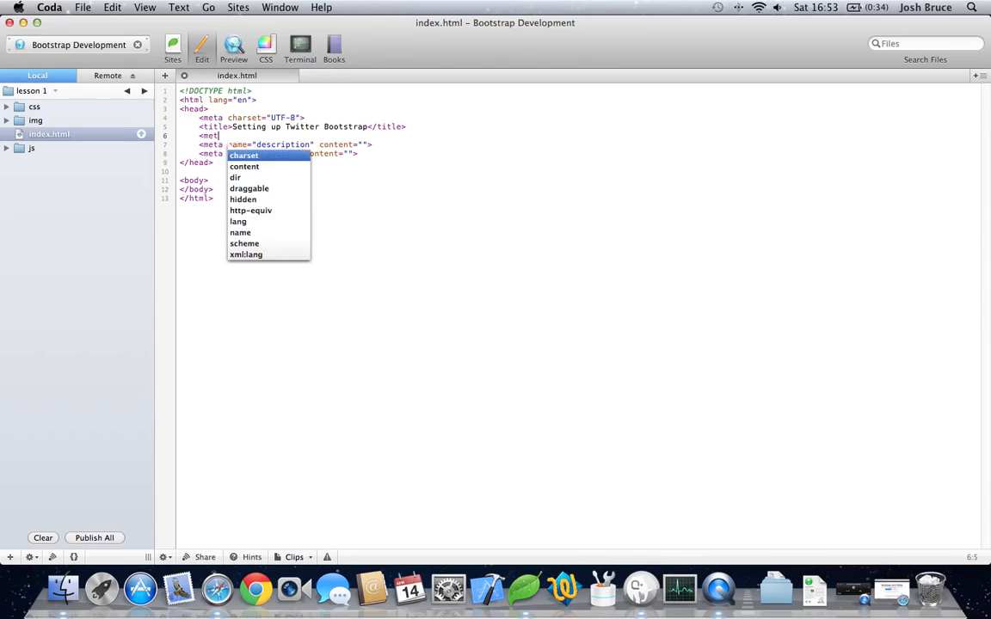
type("view")
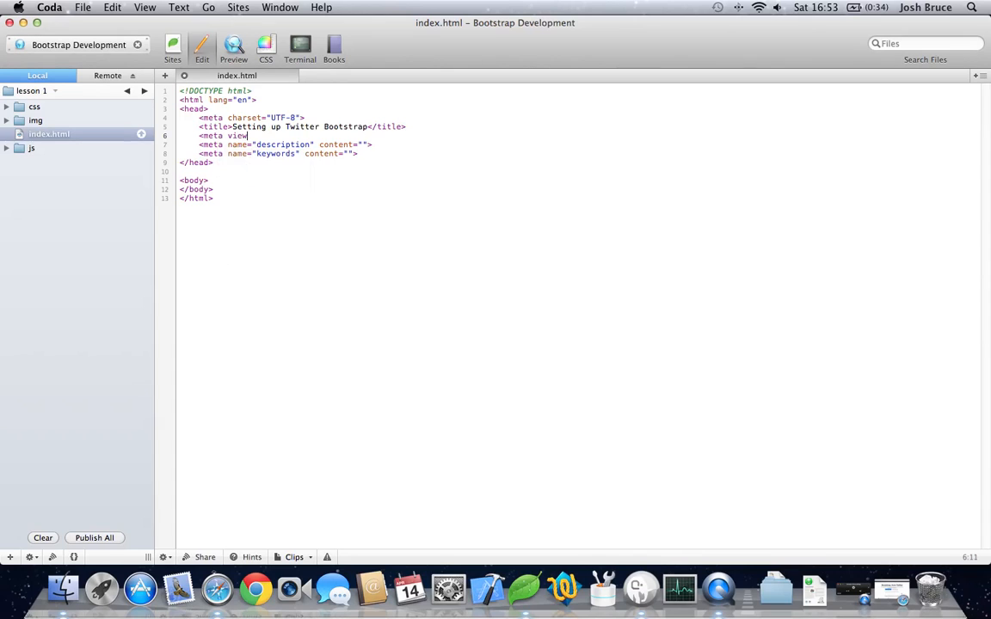
type("name=")
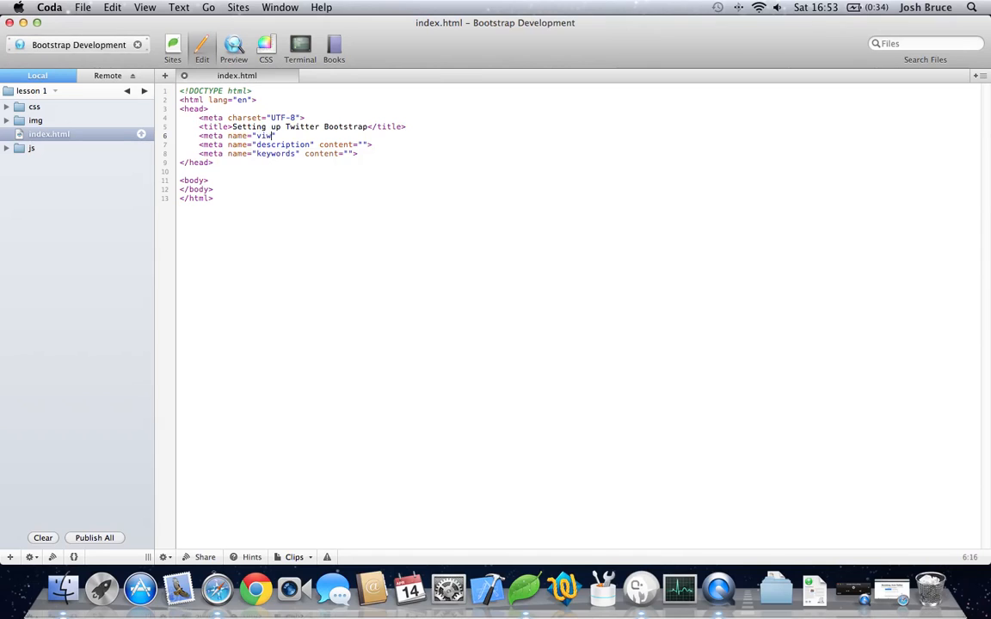
type("Po")
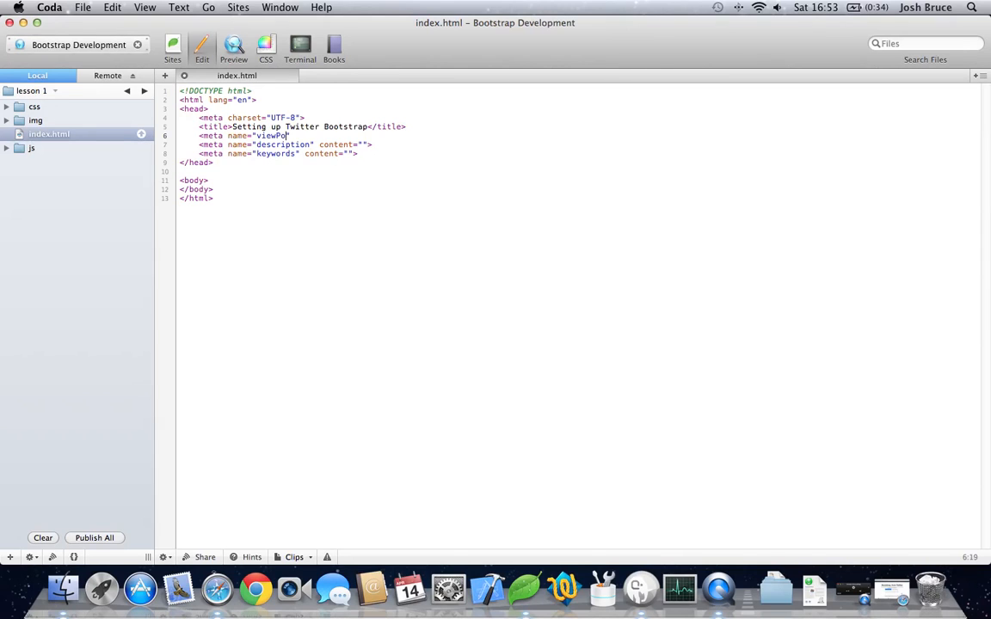
type("rt")
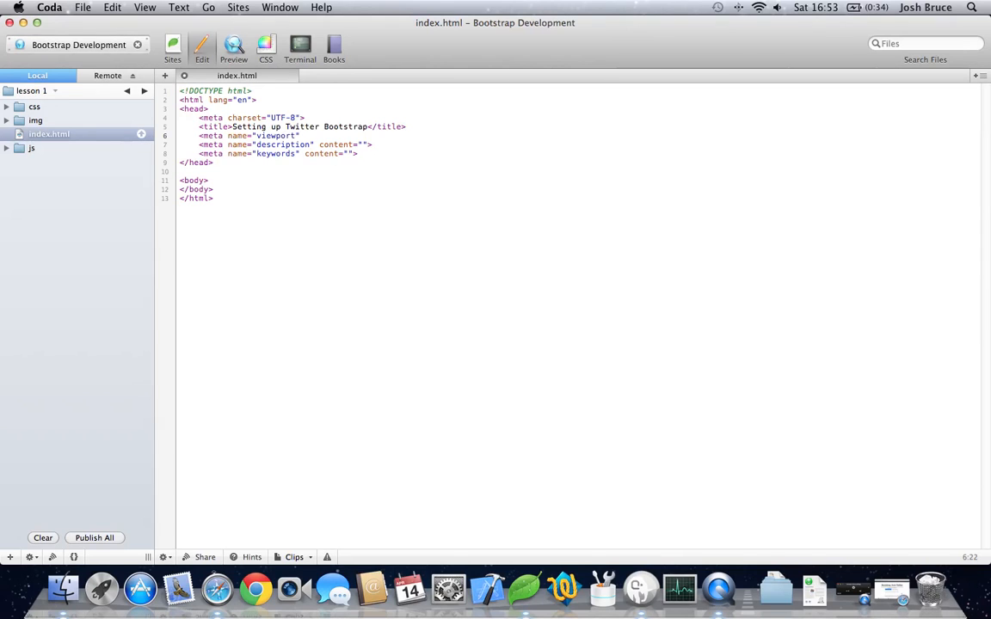
type("content=")
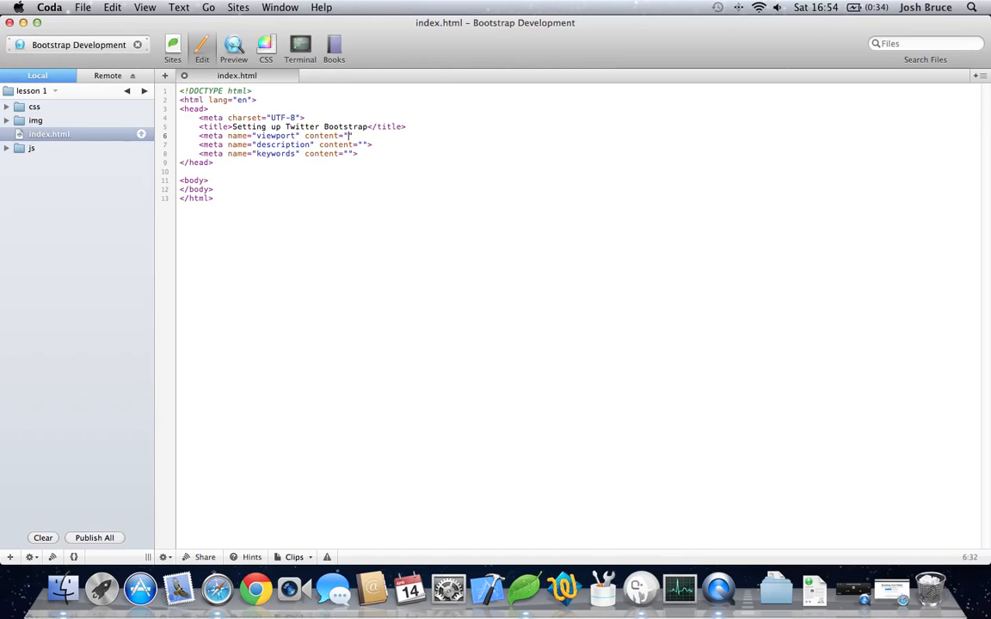
Fill the viewport content with width=device-width, initial-scale=1.0
type("width=de")
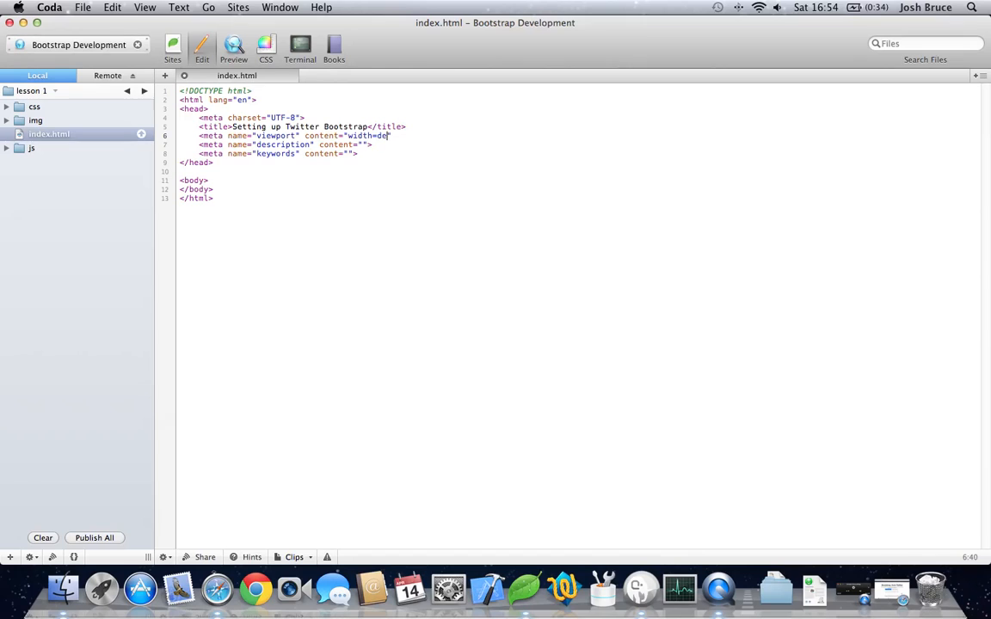
type("vice")
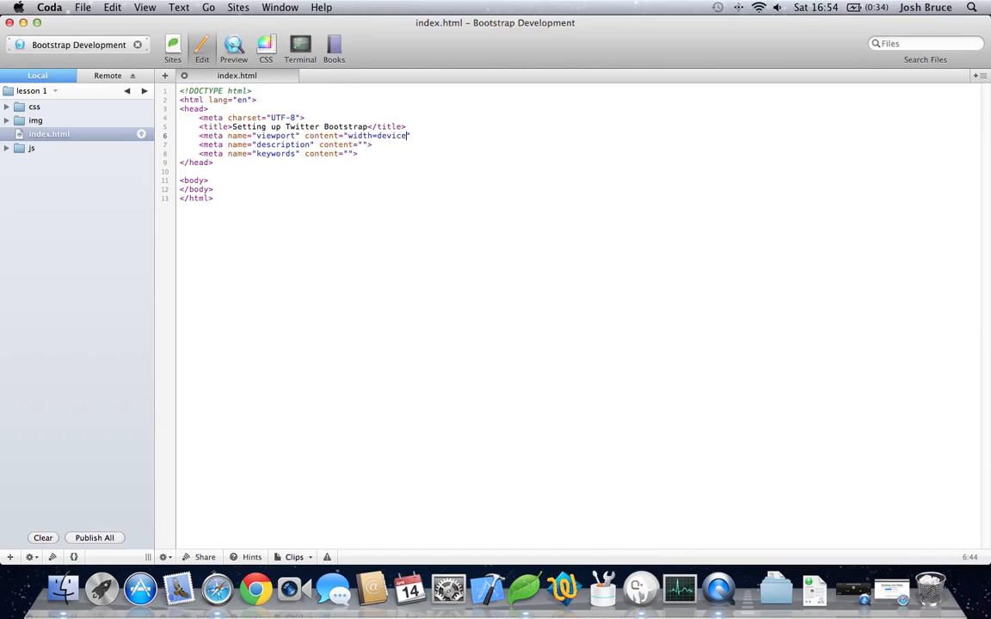
type("-width\"")
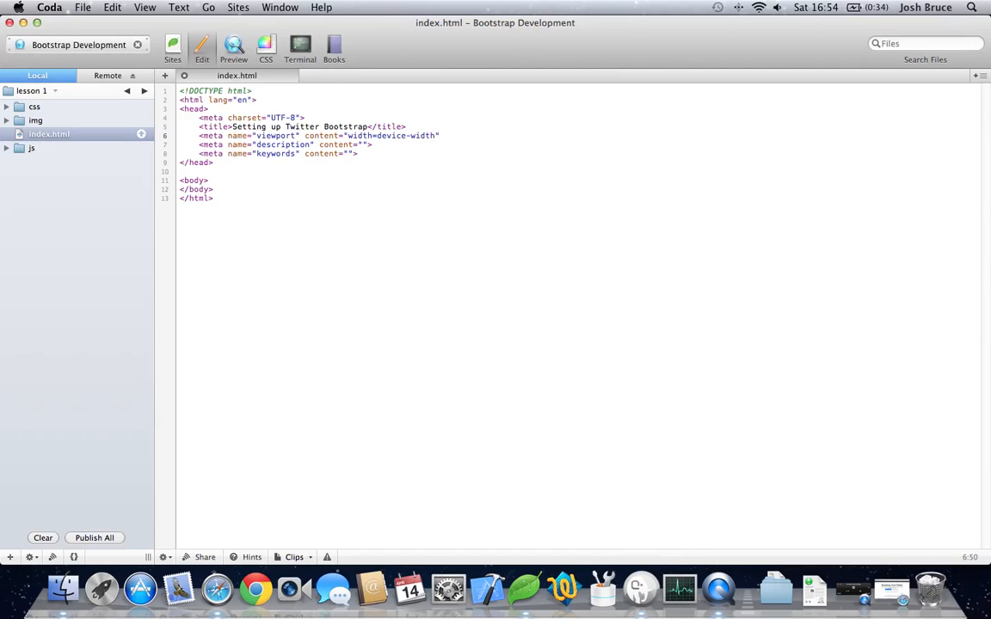
type(", initial-scal")
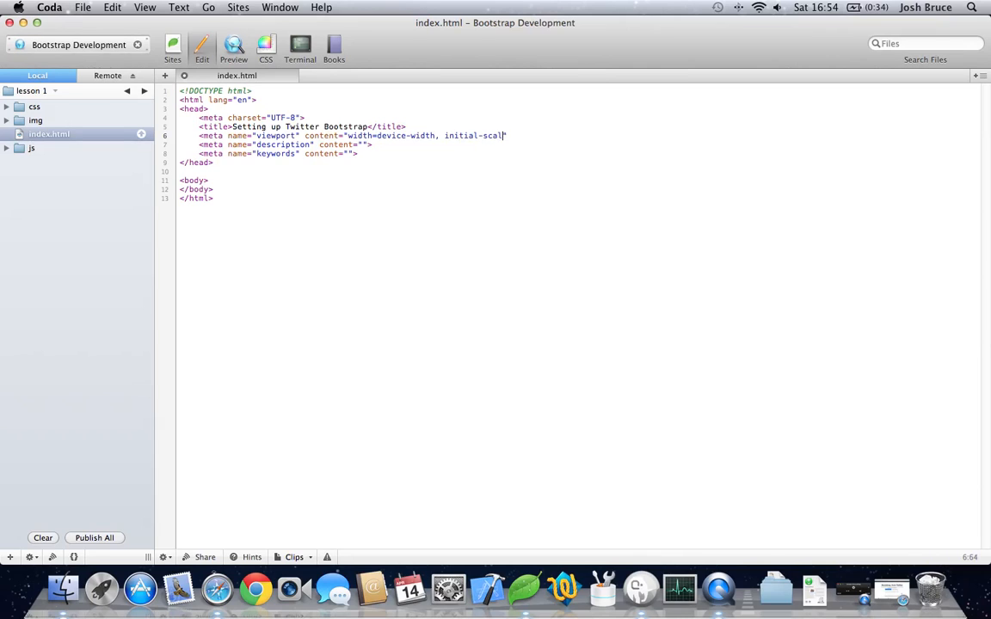
type("=1")
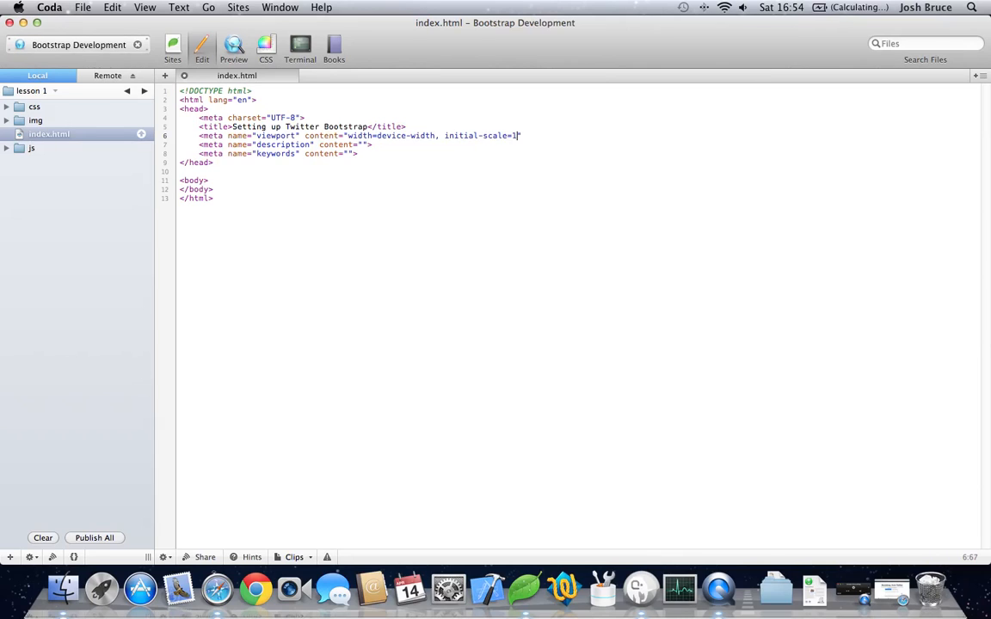
type(".0\">")
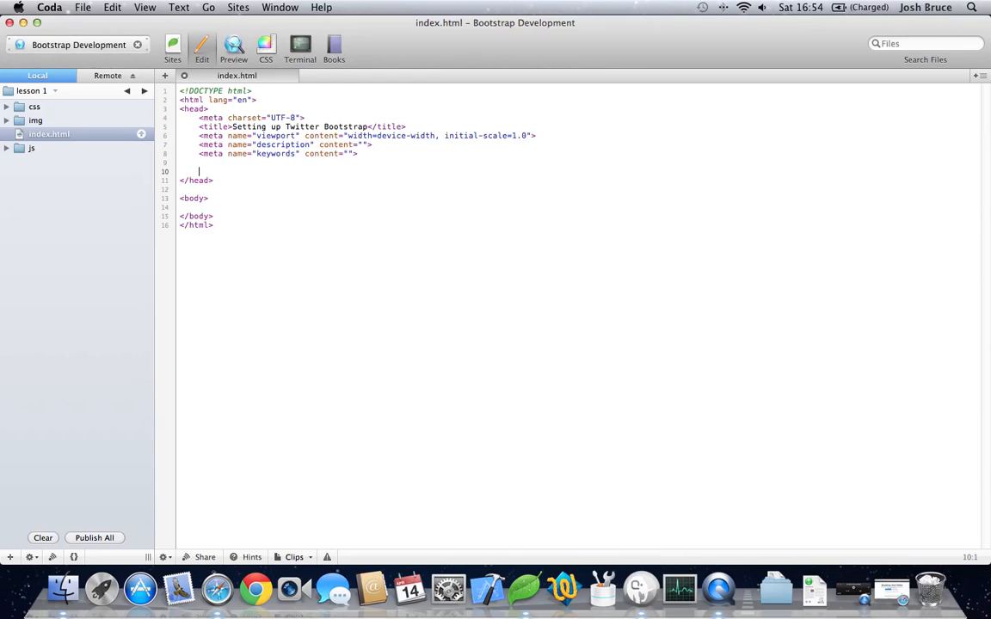
Add a stylesheet link to css/bootstrap.css, checking the css folder for the file name
type("<link")
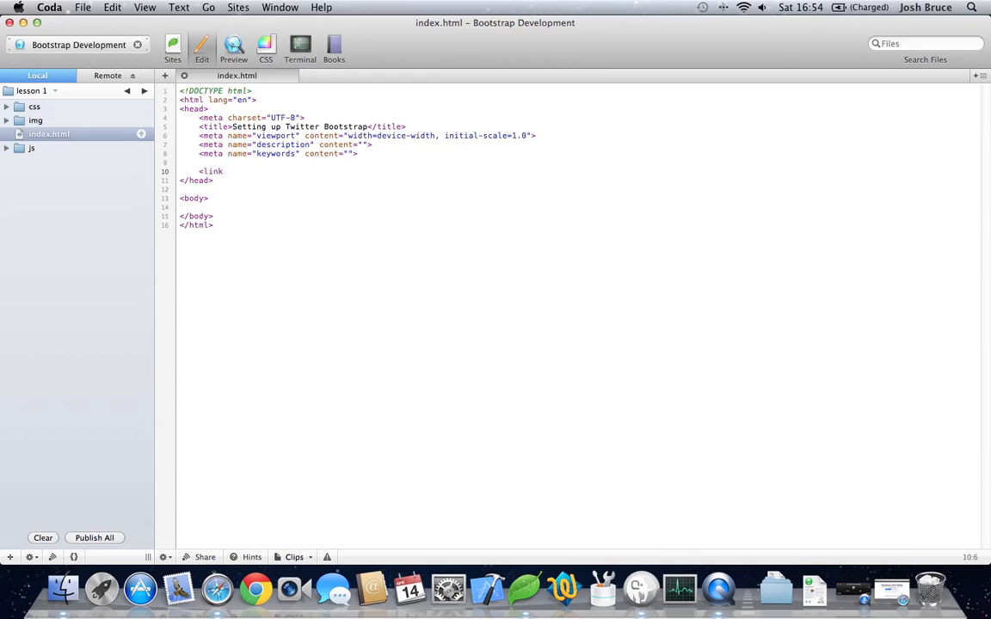
type("href=\"\"")
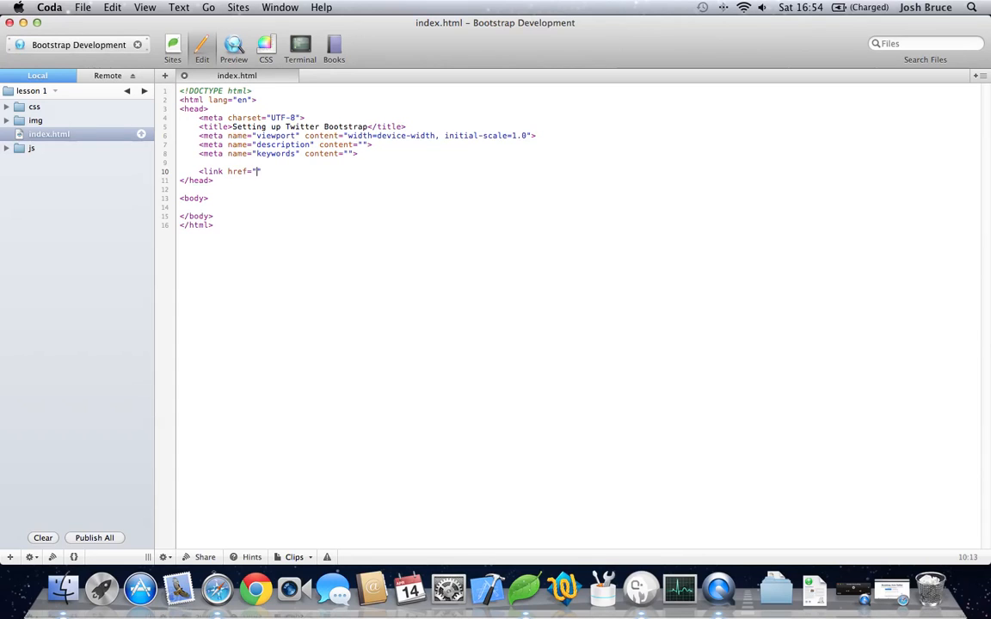
type("rel=\"\"")
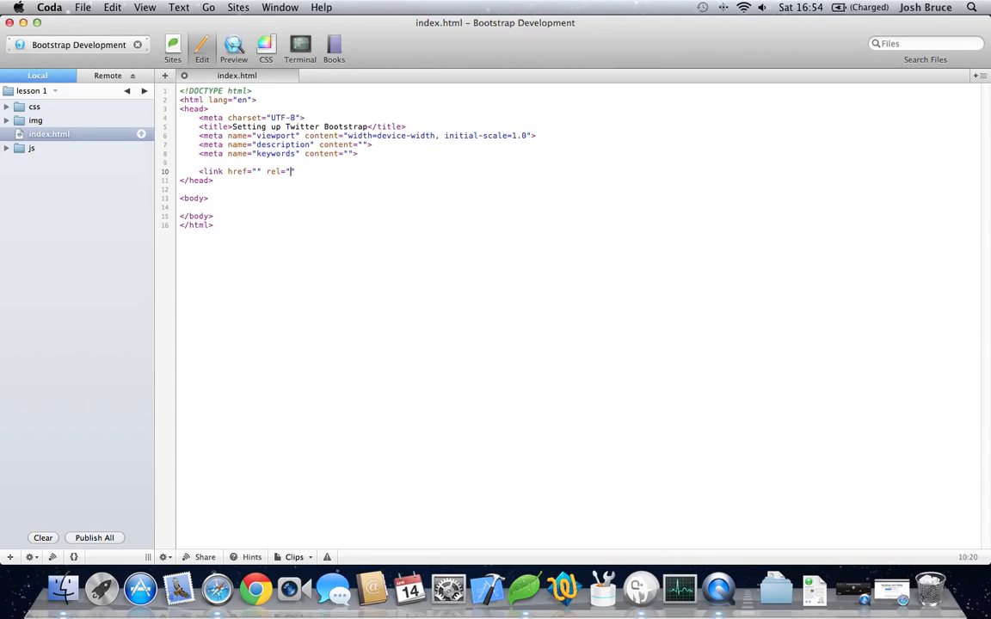
type("stylesheet\"")
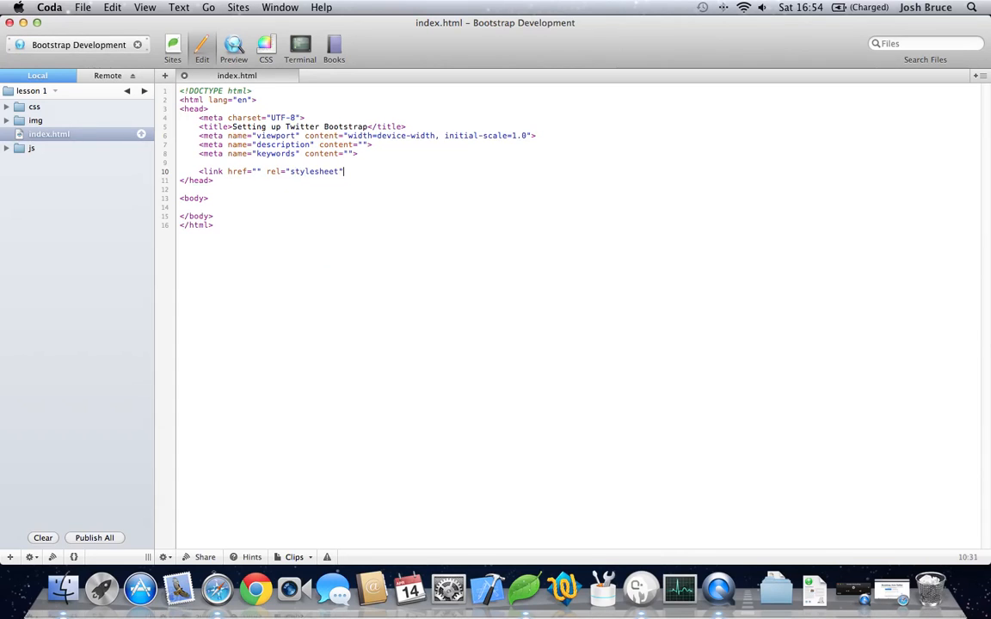
type(">")
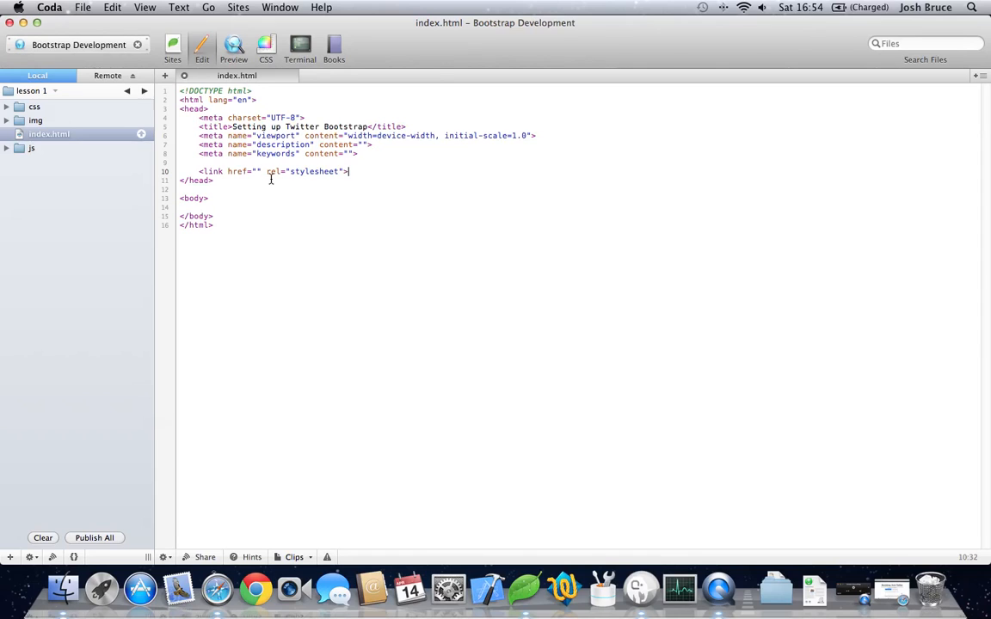
type("css")
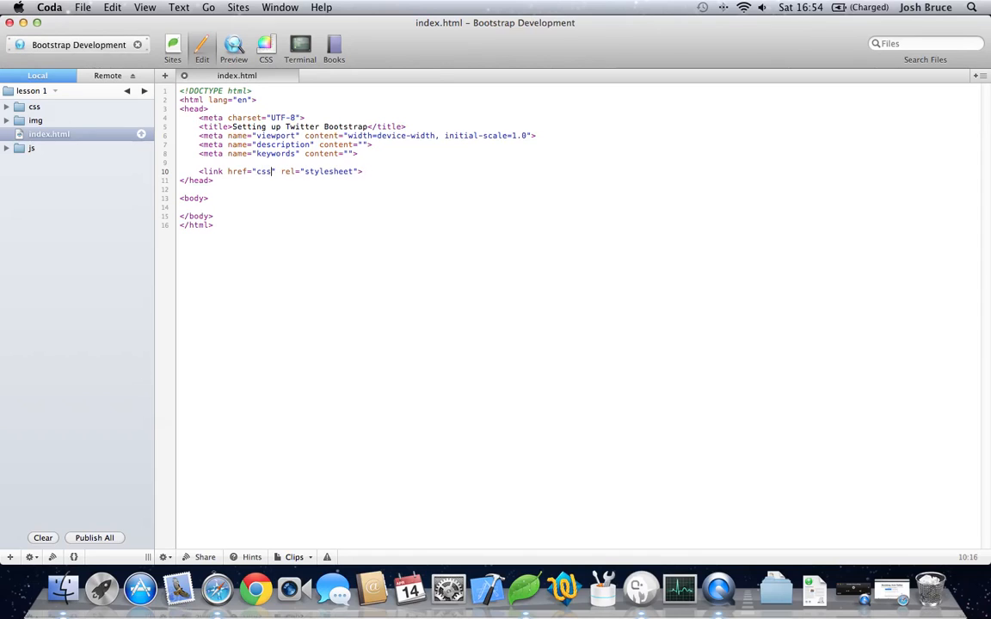
left_click(10, 109)
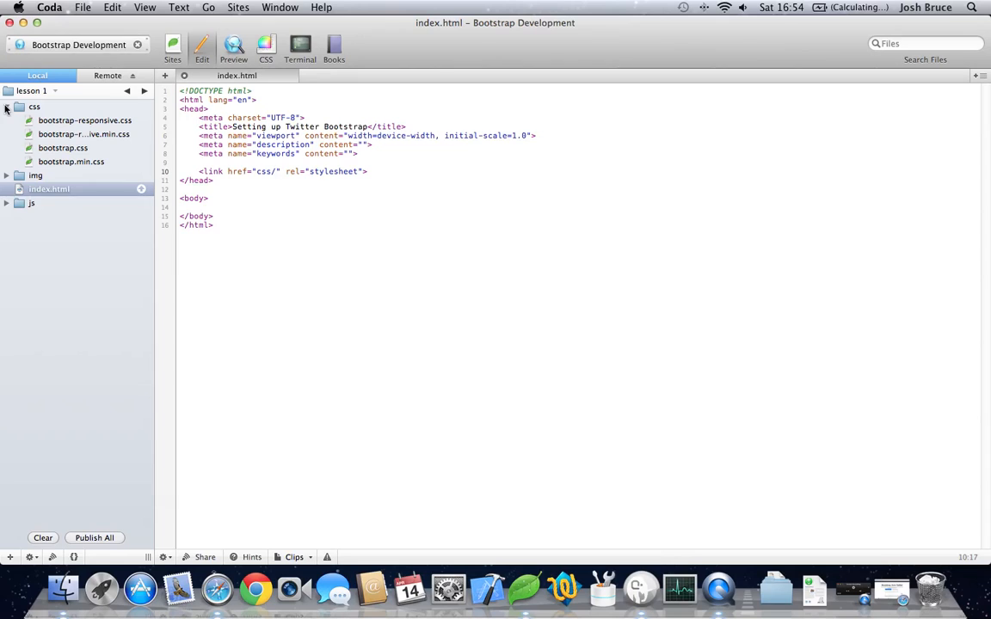
type("bootstrap.css")
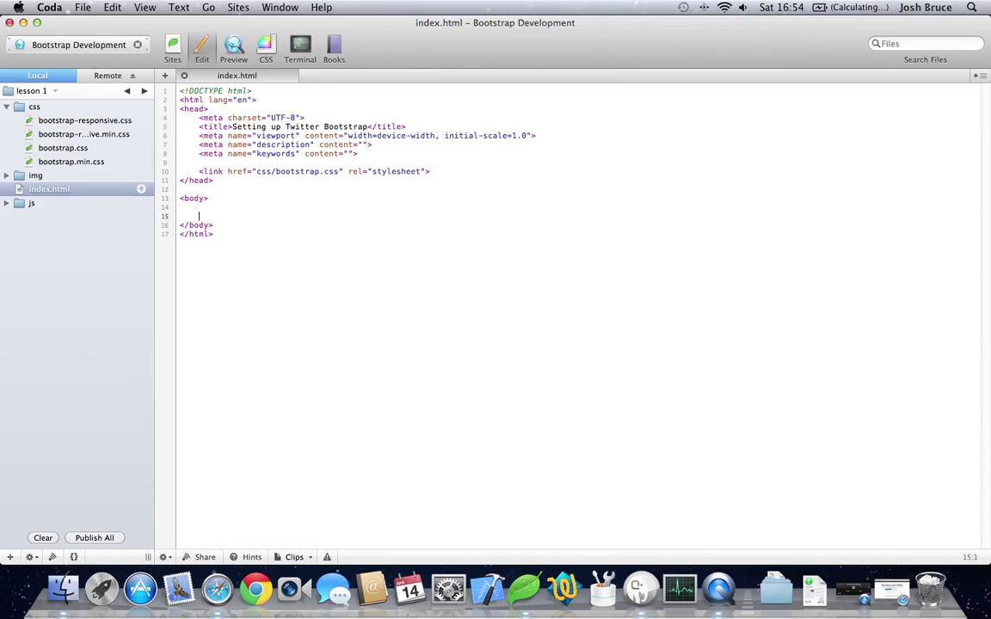
Add script tags for Google CDN jQuery 1.7.2 and js/bootstrap.js before the closing body
type("jqer")
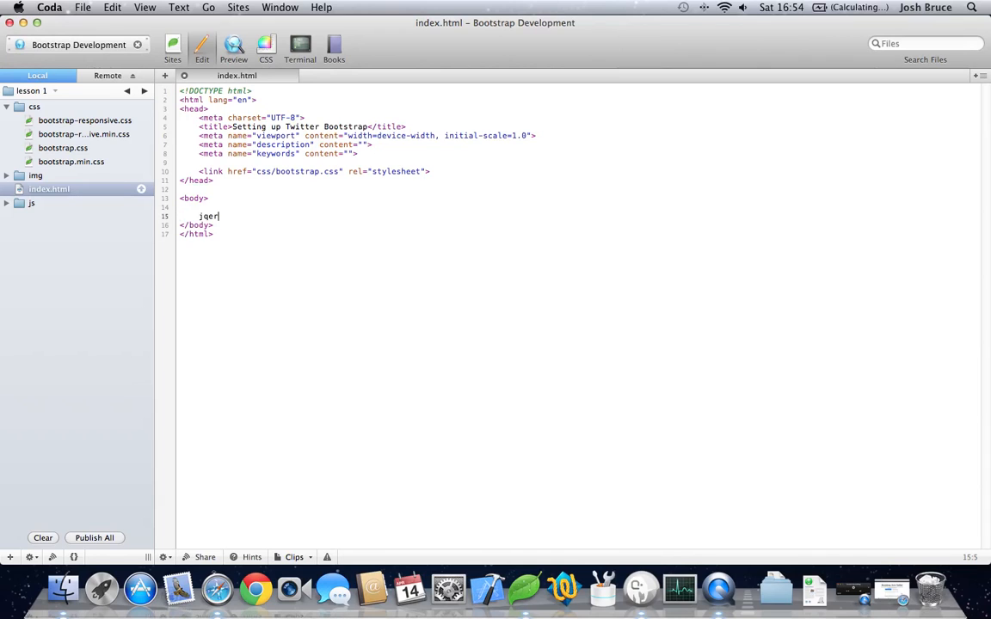
type("<script src=\"https://ajax.googleapis.com/ajax/libs/jquery/1.7.2/jquery.min.js\"></script>")
type("<script src=\"\"></script>")
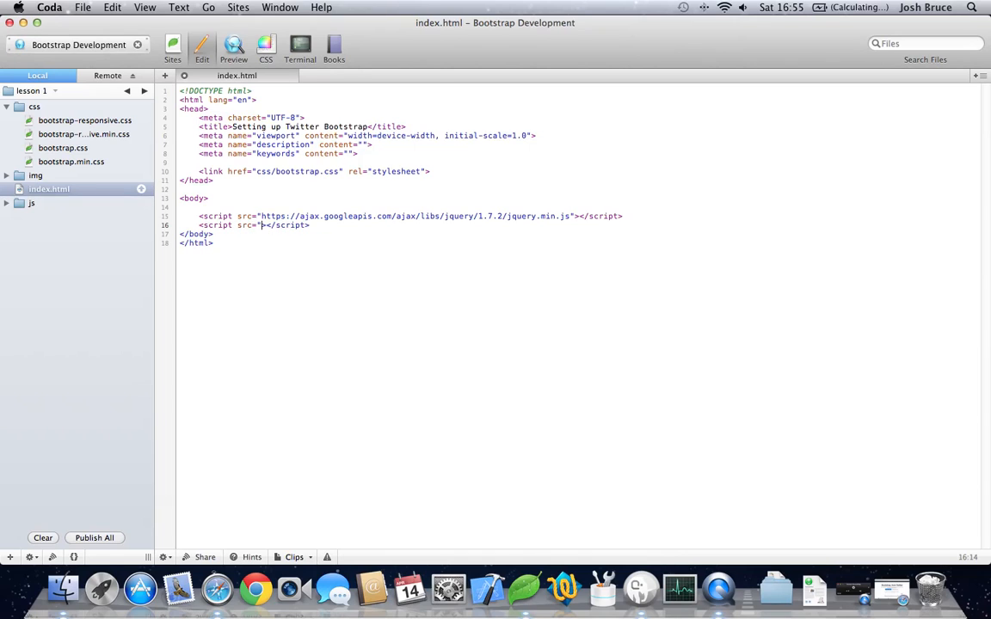
left_click(11, 203)
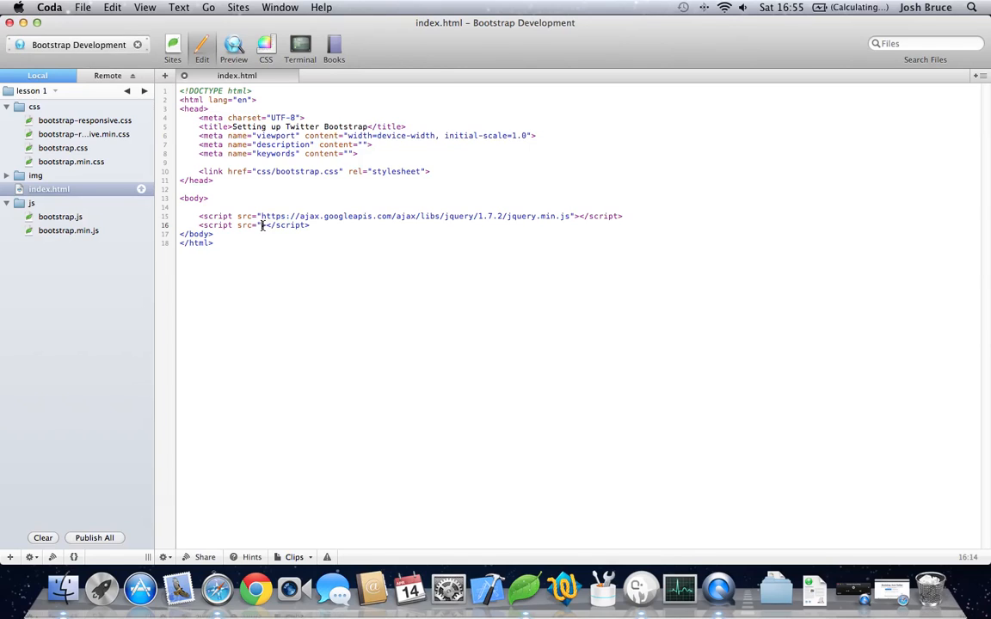
type("js/bootstrap")
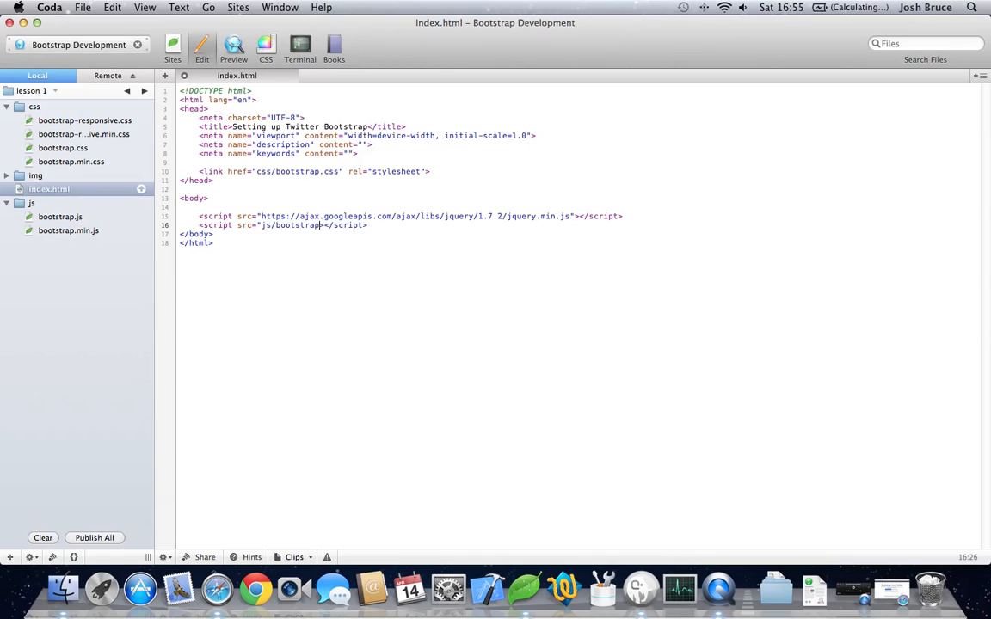
type(".js\"")
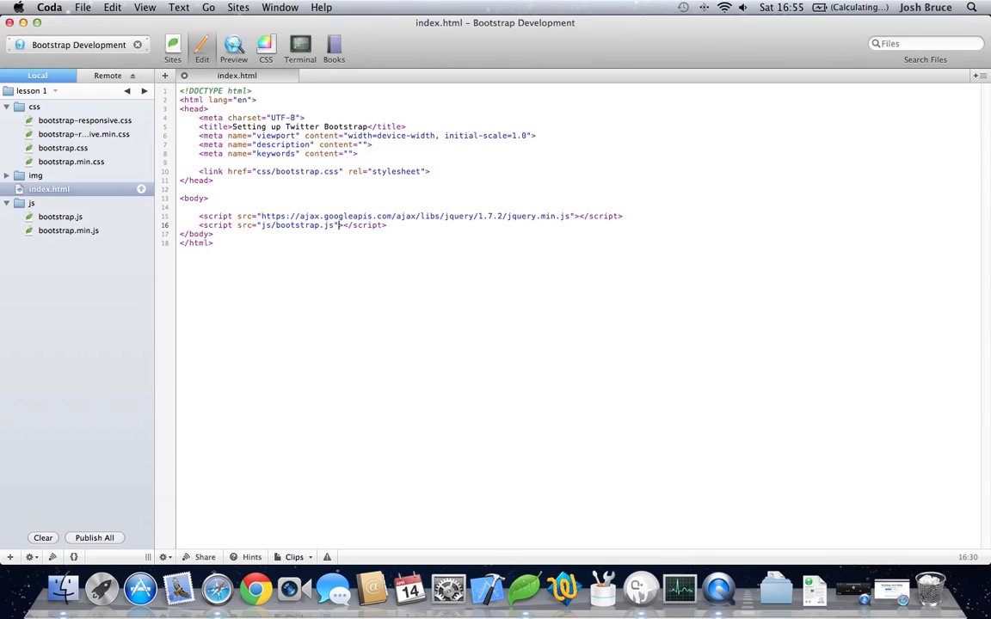
mouse_move(224, 241)
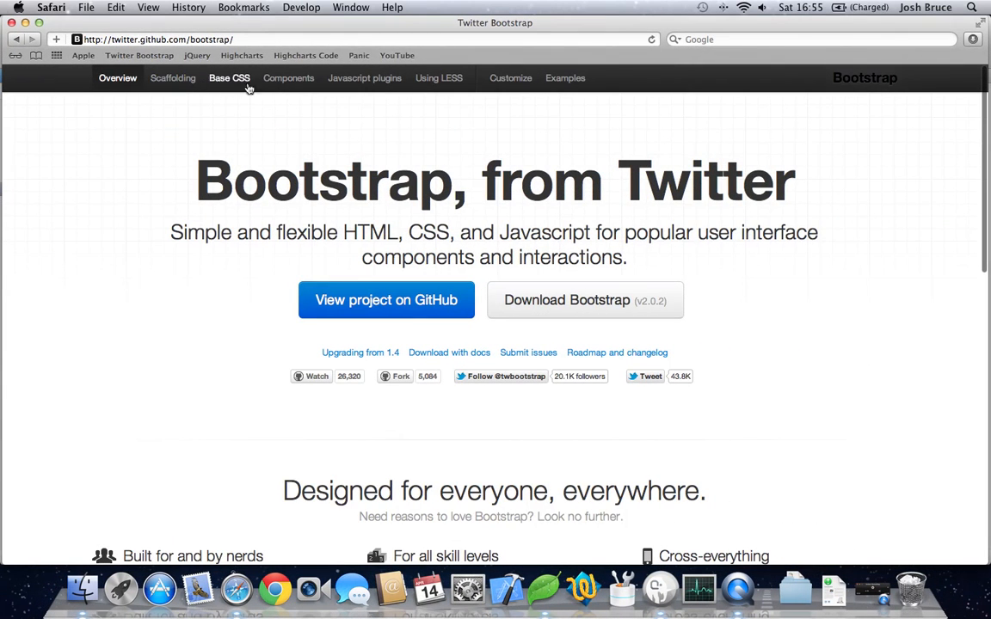
left_click(229, 78)
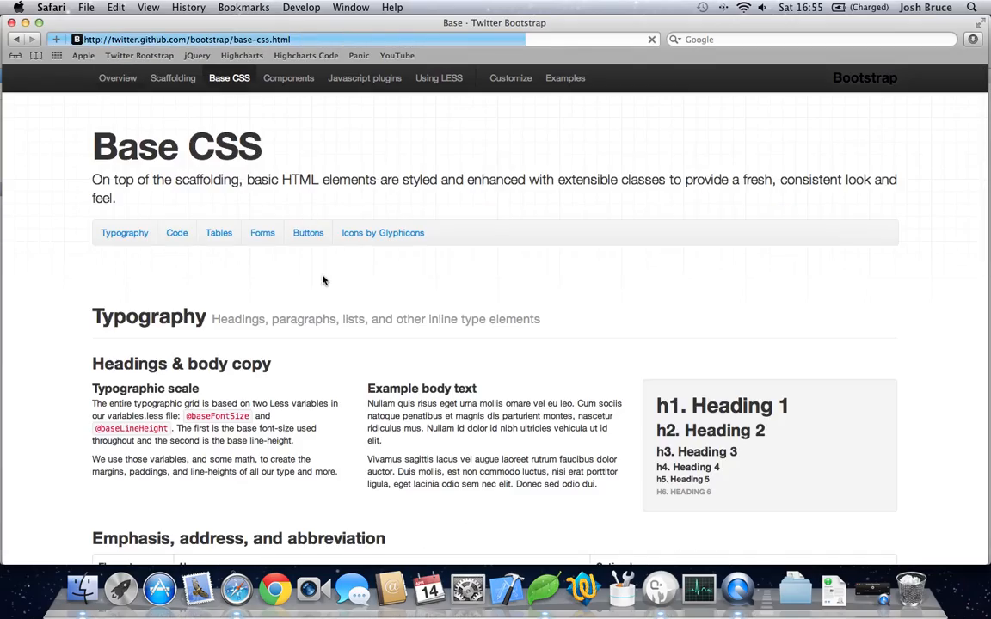
scroll("down", 3)
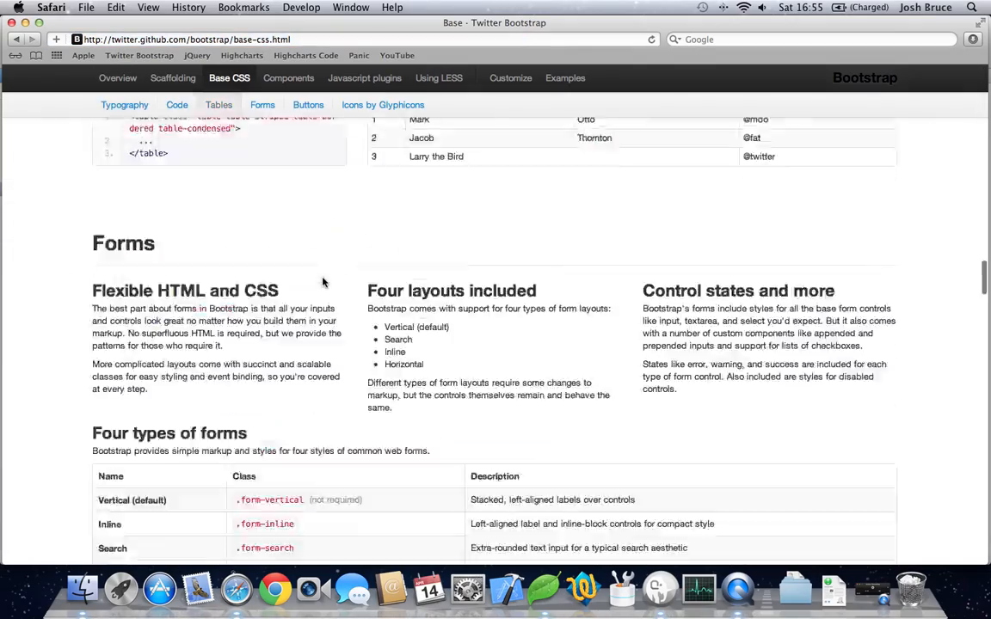
scroll("down", 3)
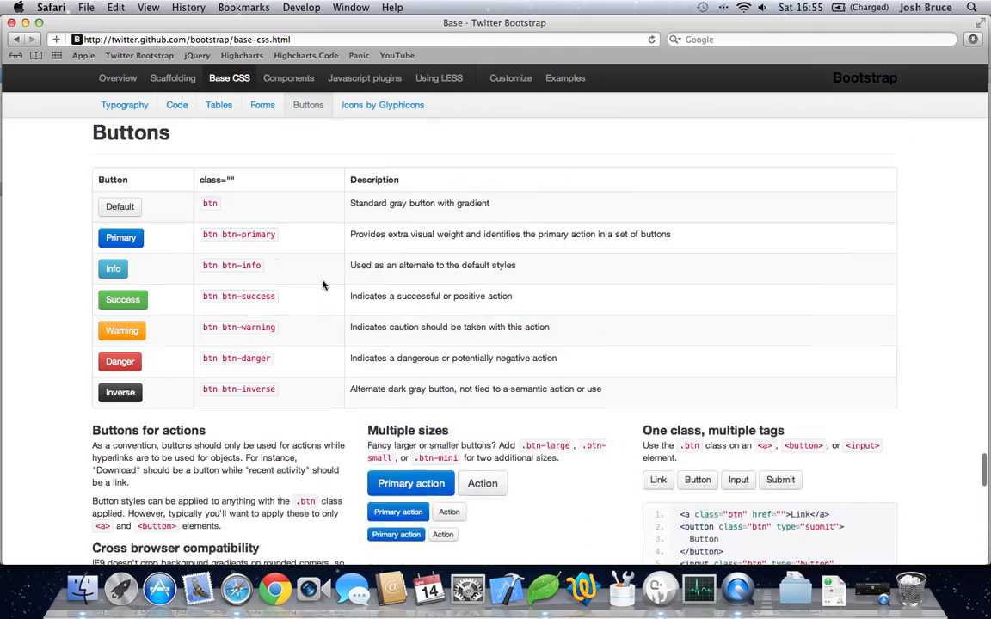
scroll("down", 3)
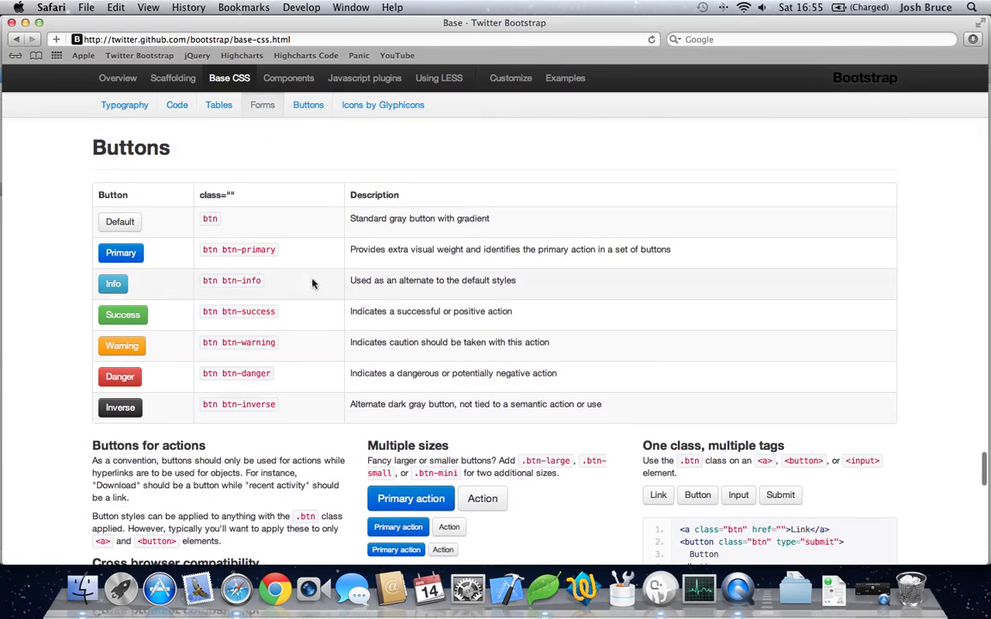
scroll("down", 3)
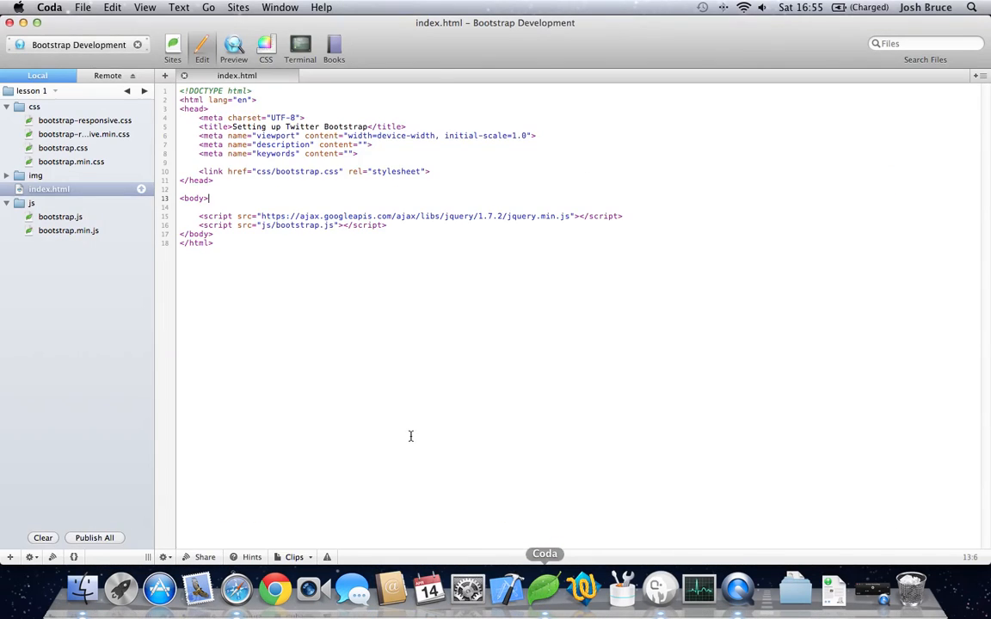
Write an <input type="button"> on a new body line and begin its class attribute
key("Return")
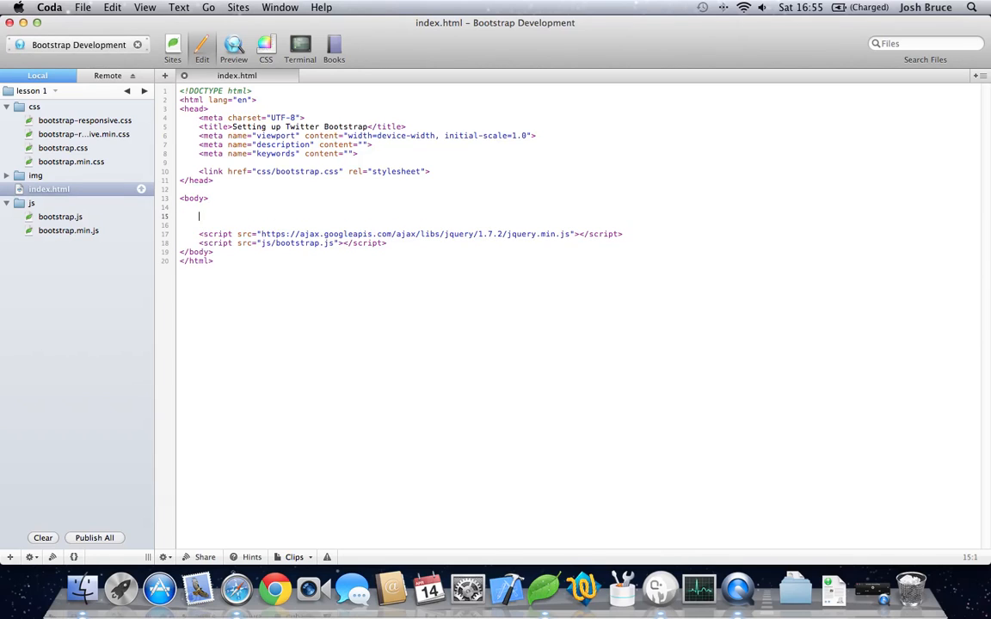
type("<input typ")
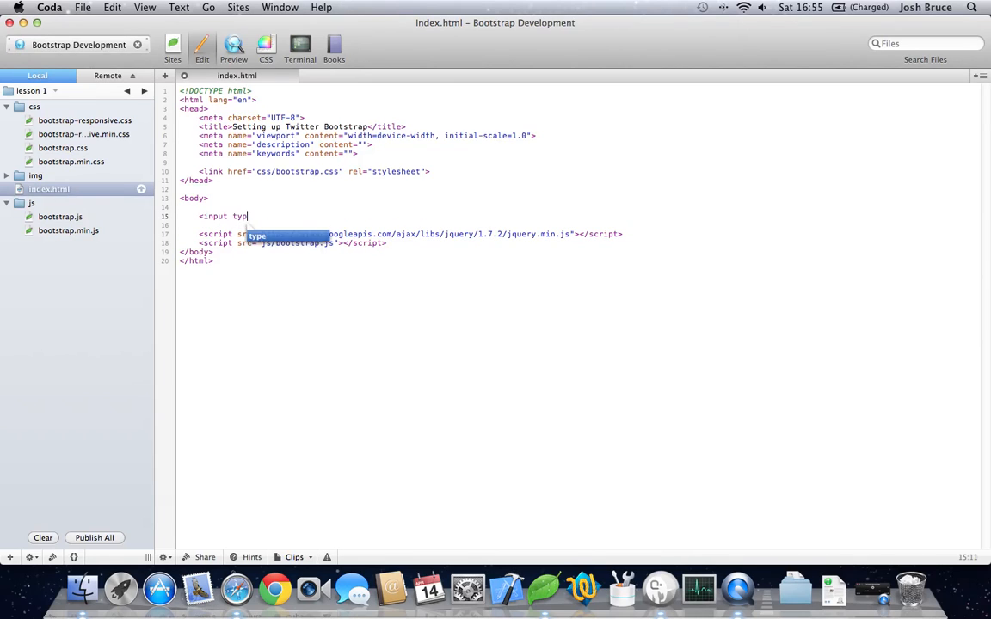
type("e=\"")
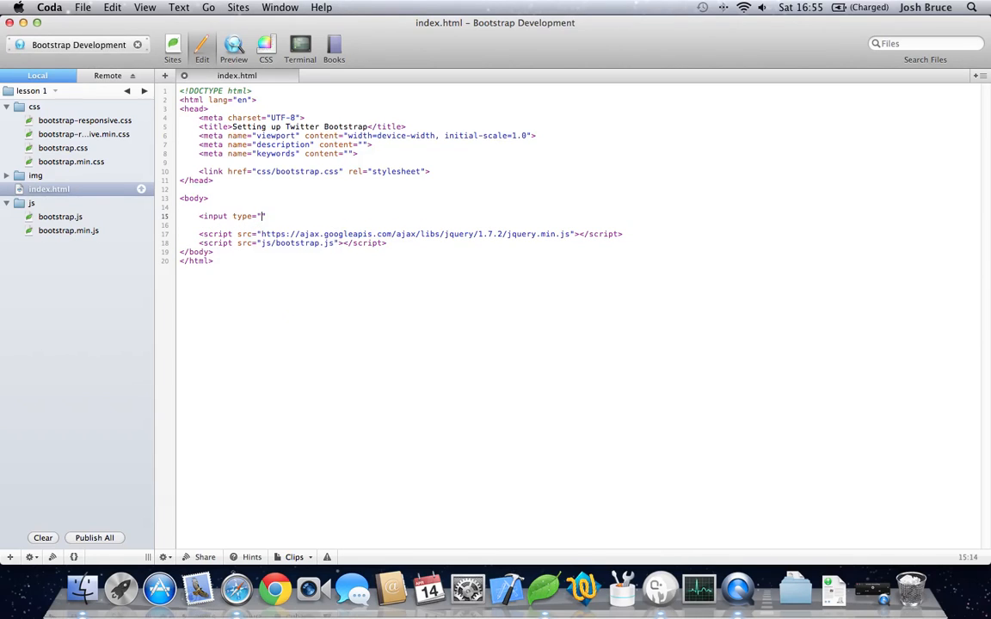
type("button\" class=\"a")
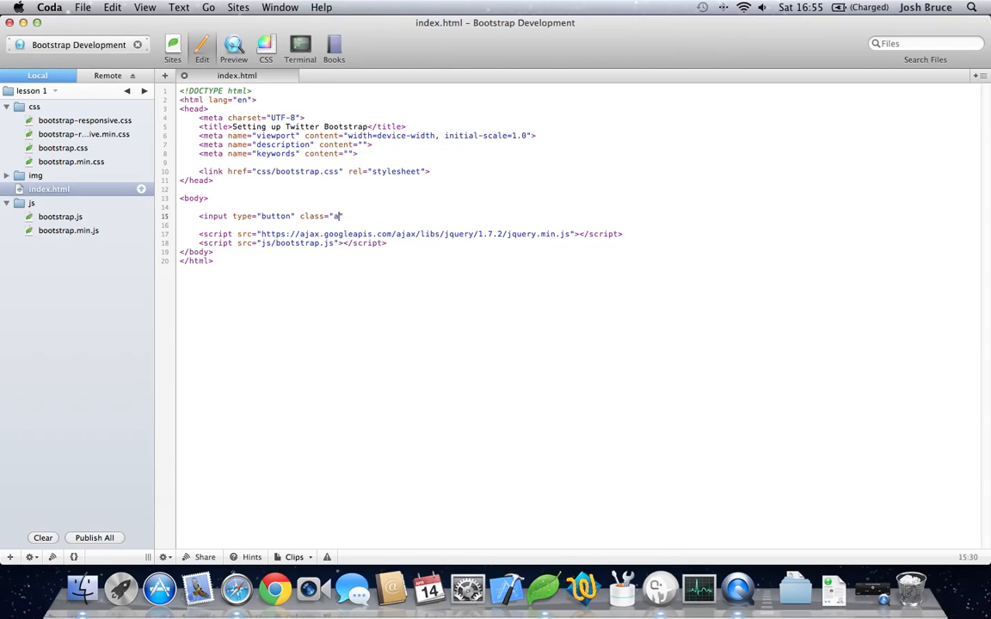
type("bu")
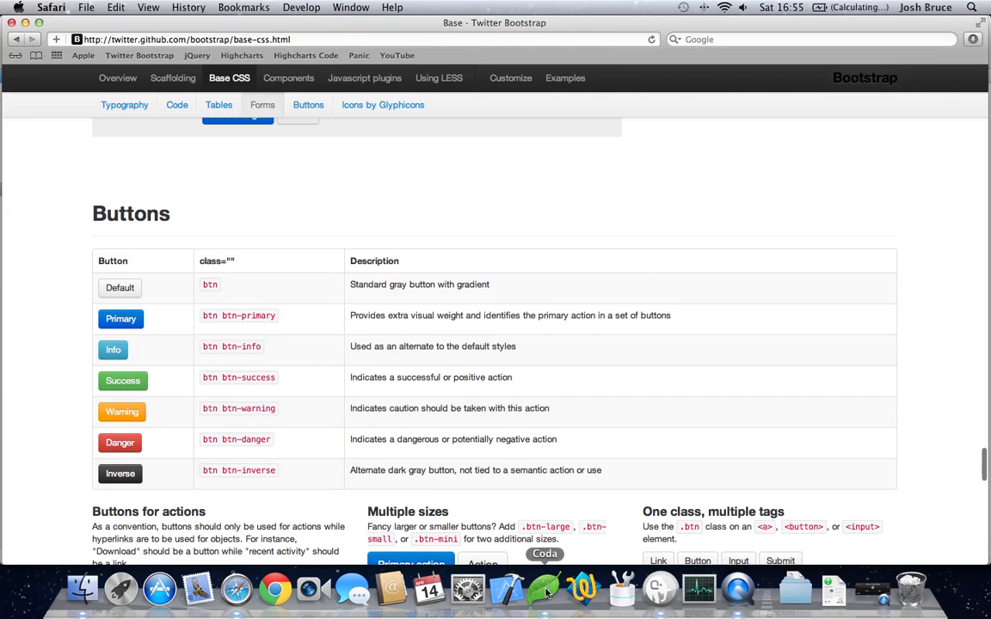
Complete class="btn btn-success" value="Twitter Bootstrap" and preview the green button
left_click(542, 591)
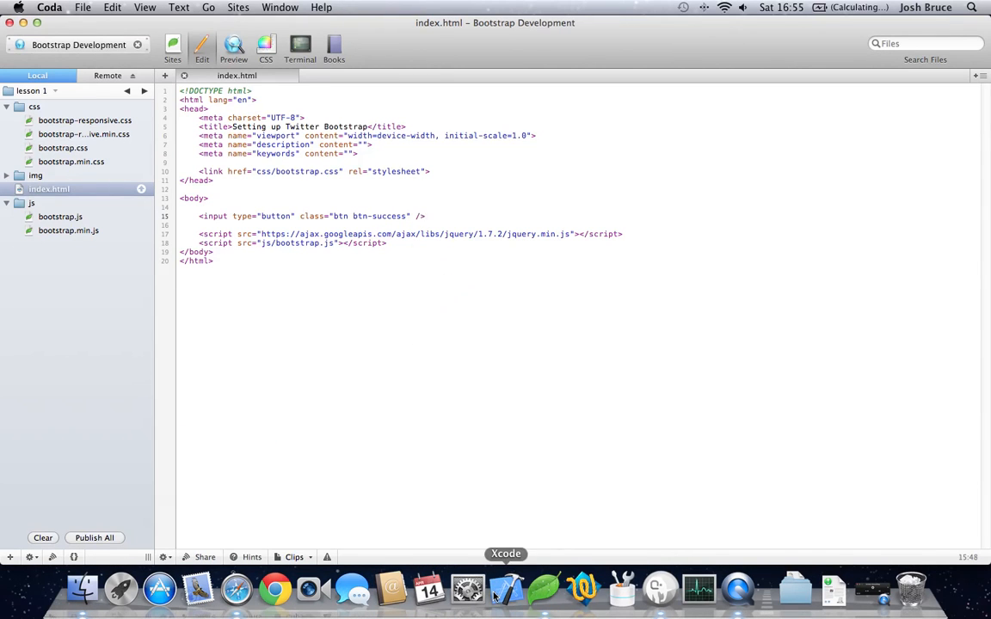
left_click(231, 45)
type("value=\"Twitter Boot")
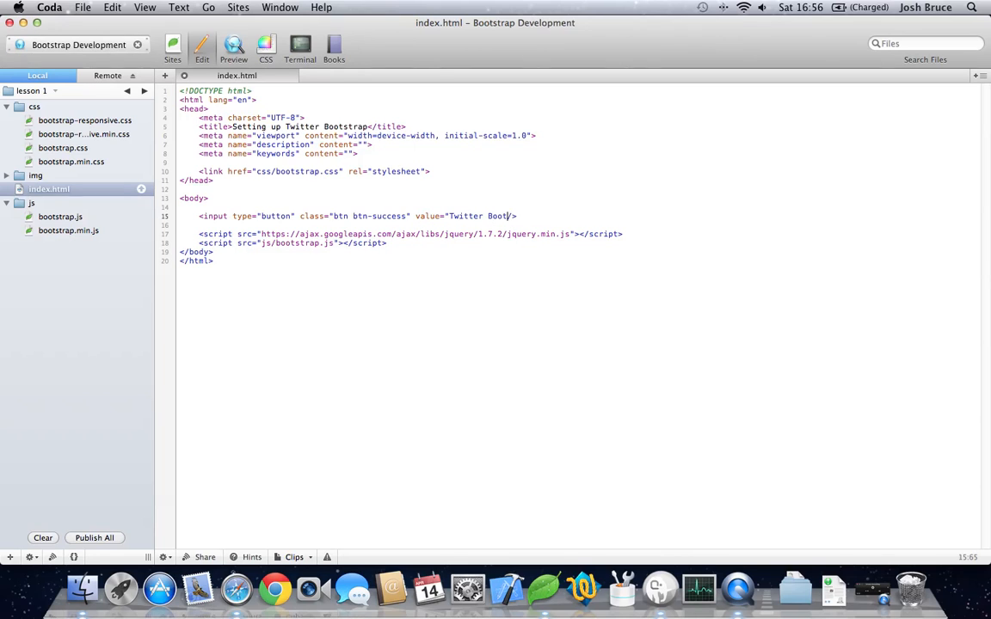
type("strap\"")
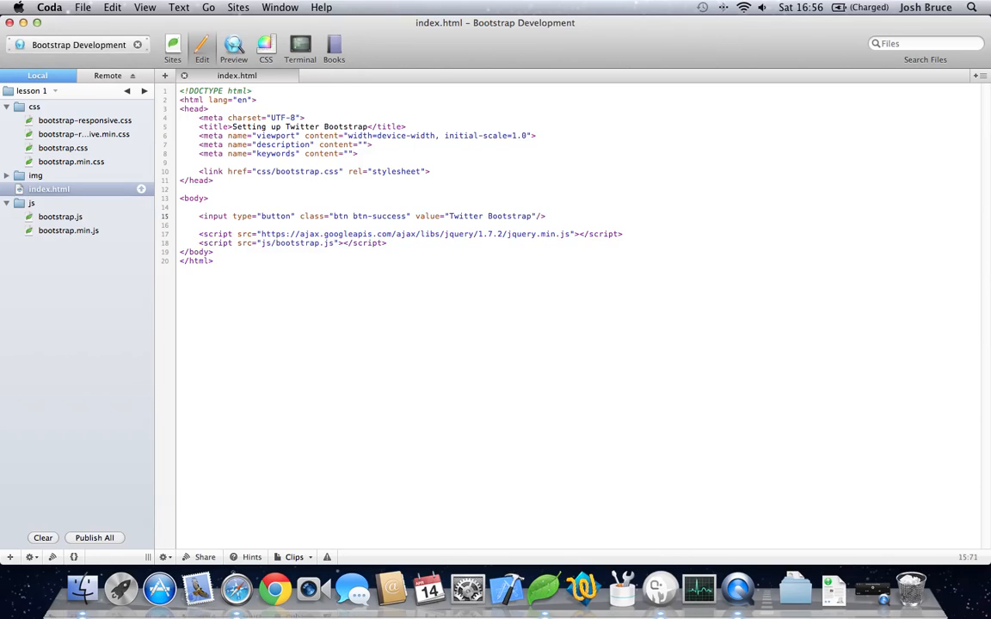
left_click(231, 48)
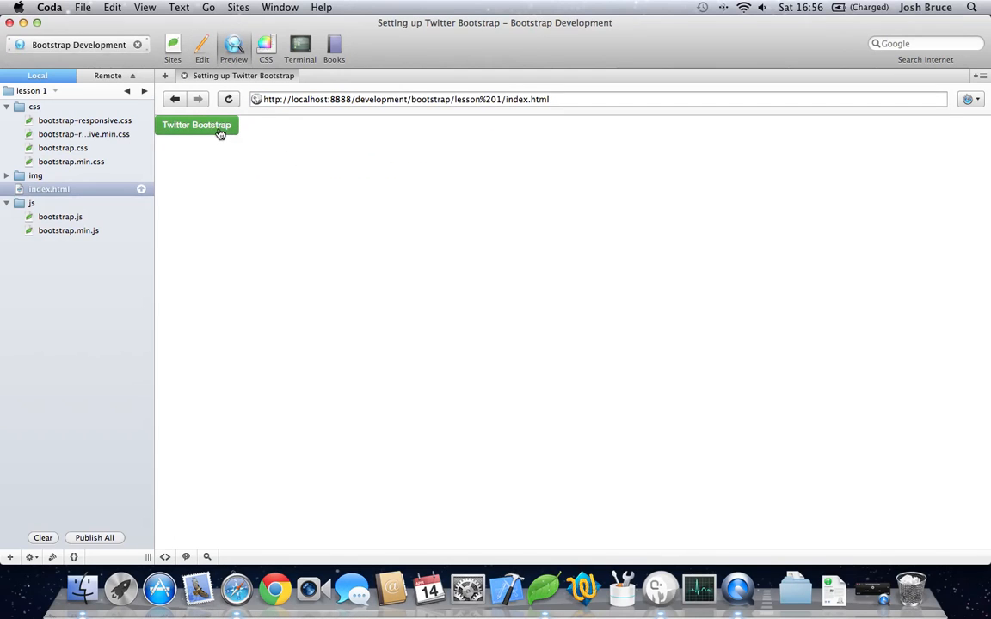
Return from the previewed green button to the index.html code editor
left_click(203, 46)
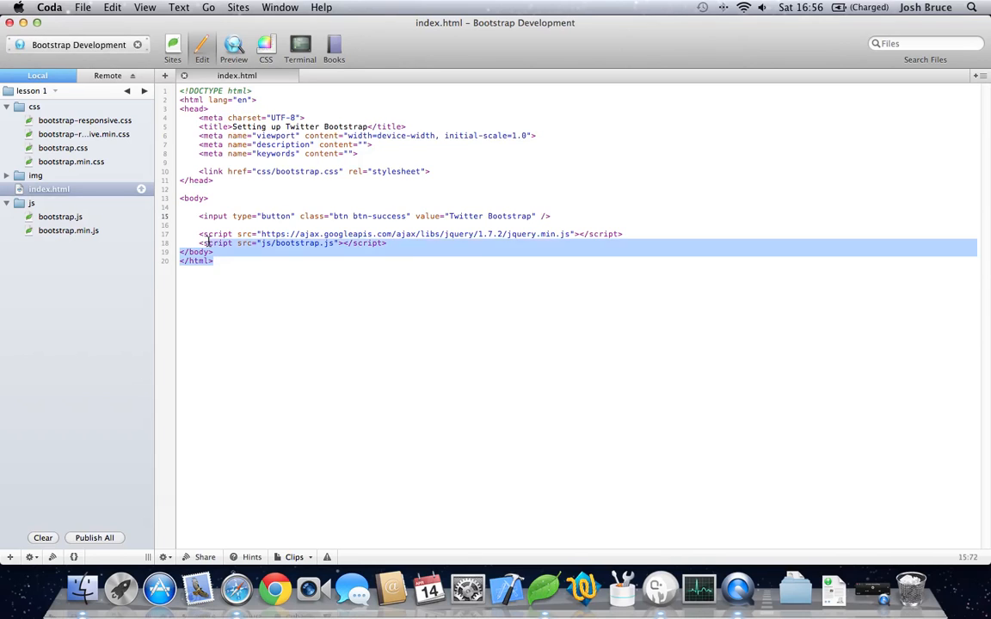
left_click(282, 145)
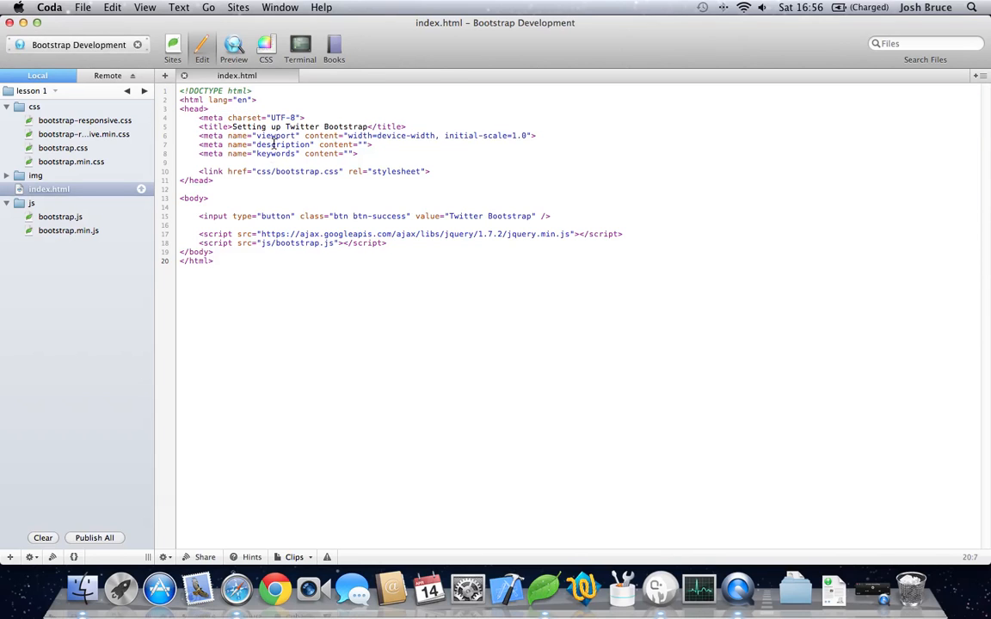